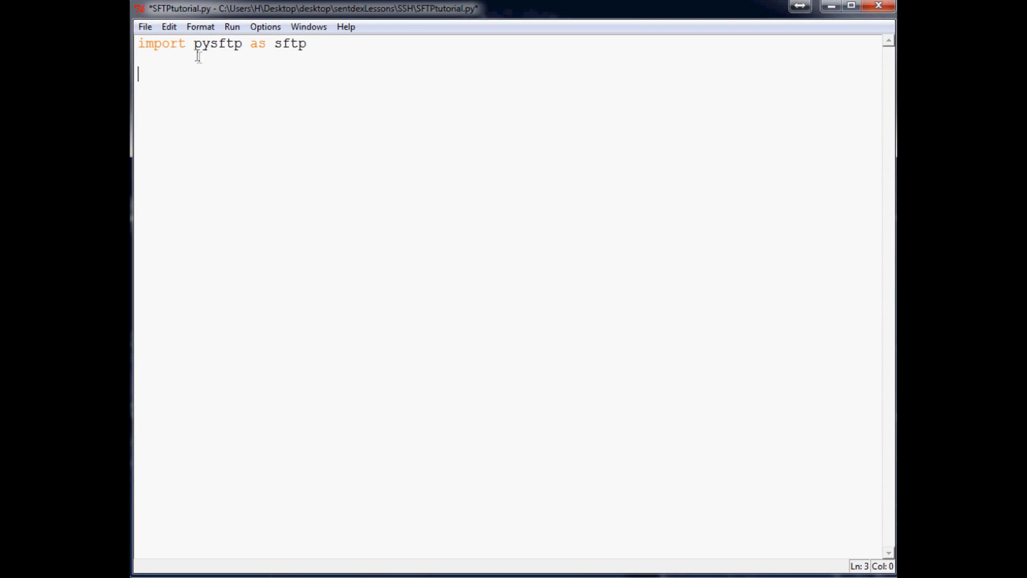
- Write def sftpExample(): with a try block and an except Exception, e: handler printing str(e)
double_click(219, 43)
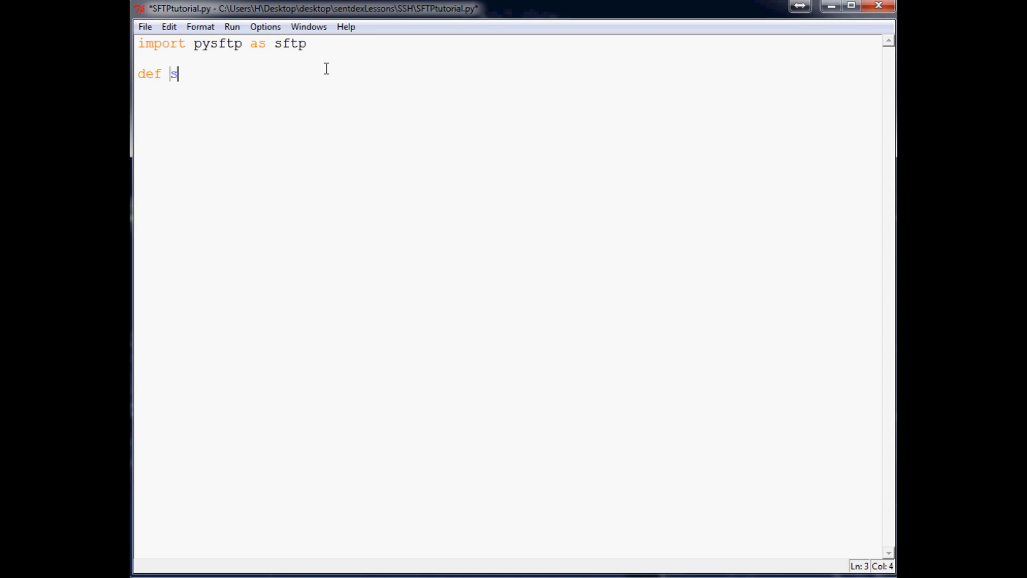
type("ft")
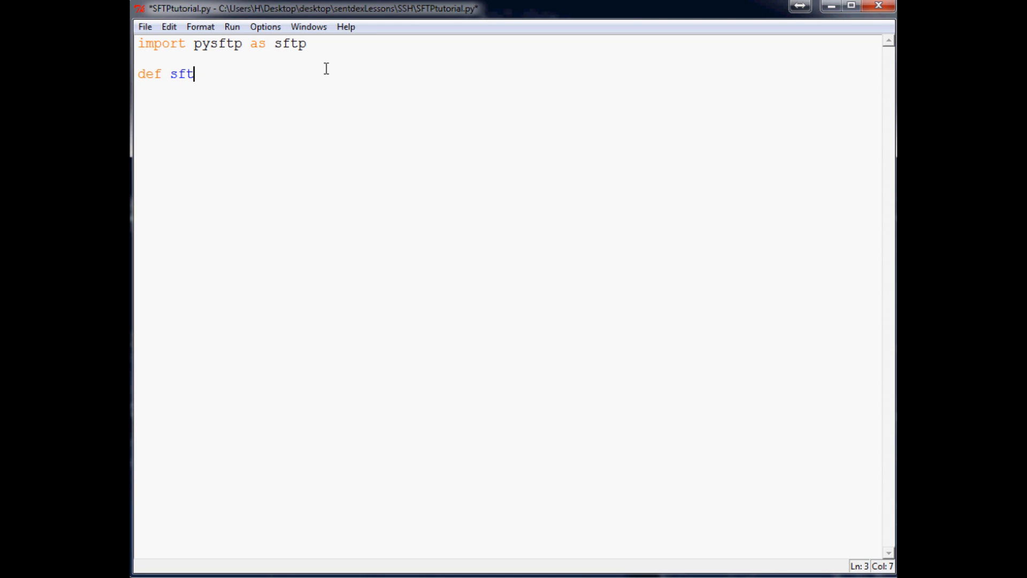
type("pExample():")
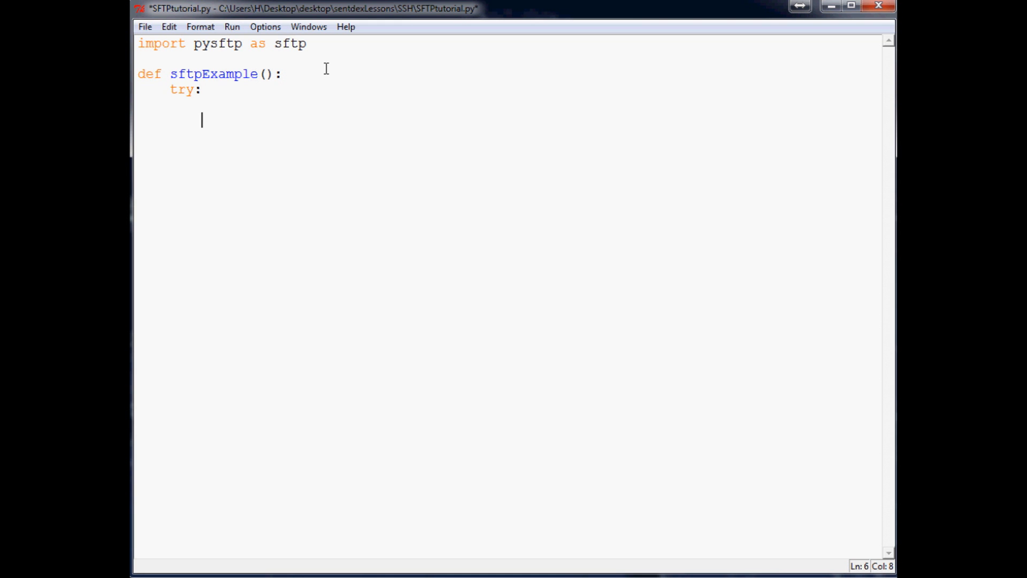
type("except ex")
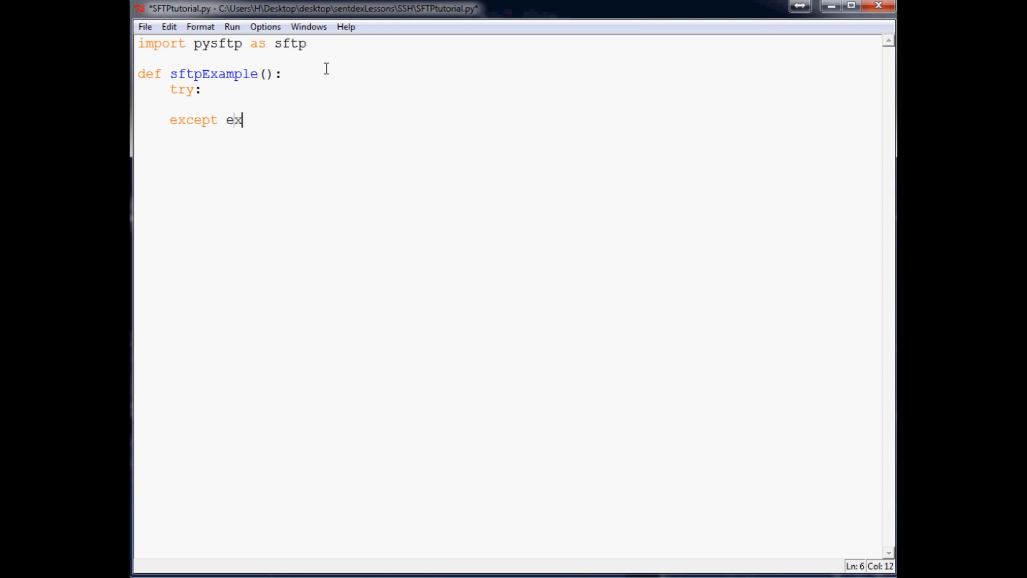
type("Except")
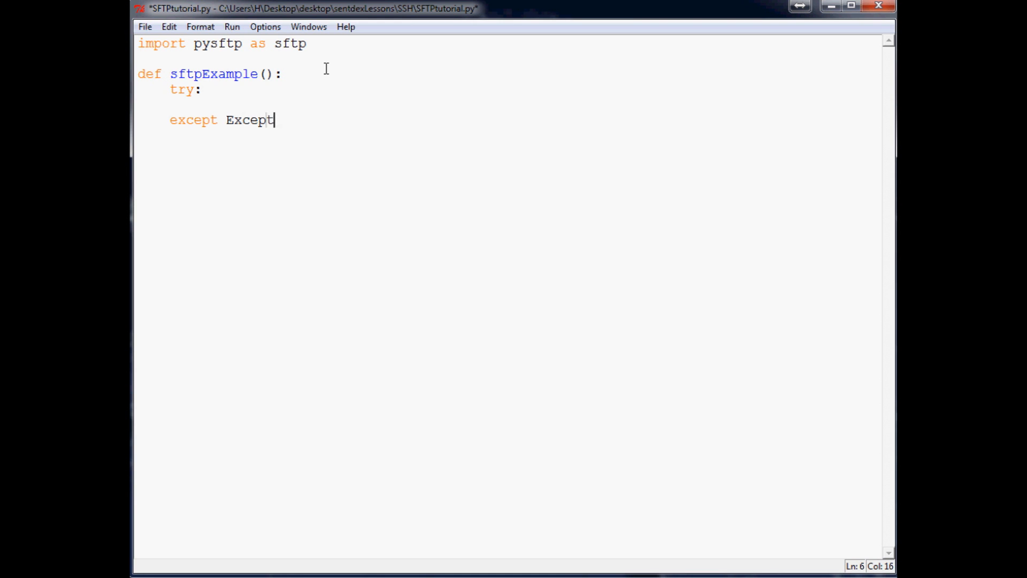
type("ion, e:")
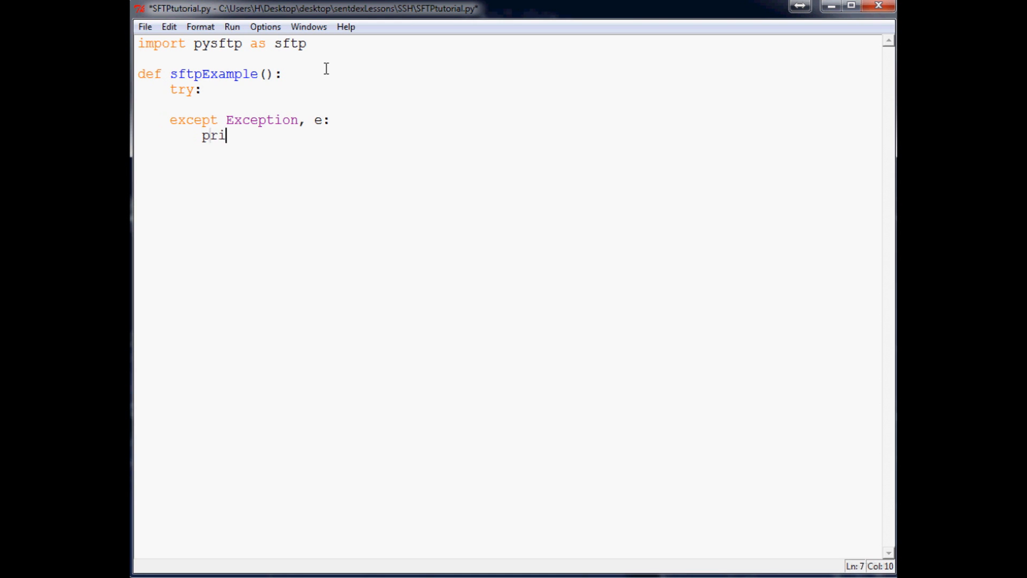
type("nt str(e)")
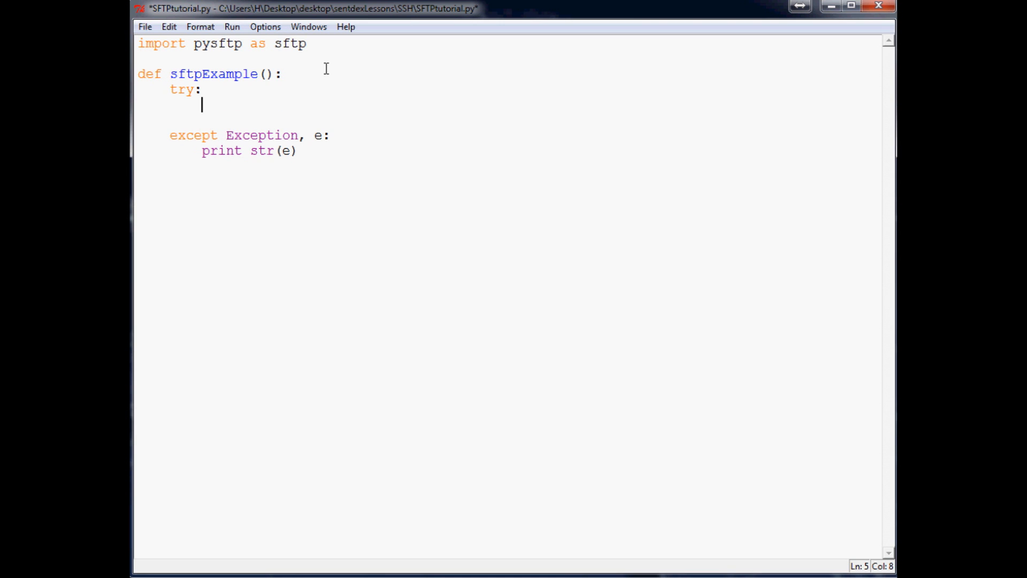
- Inside the try block, write s = sftp.Connection() with empty parentheses
type("s =")
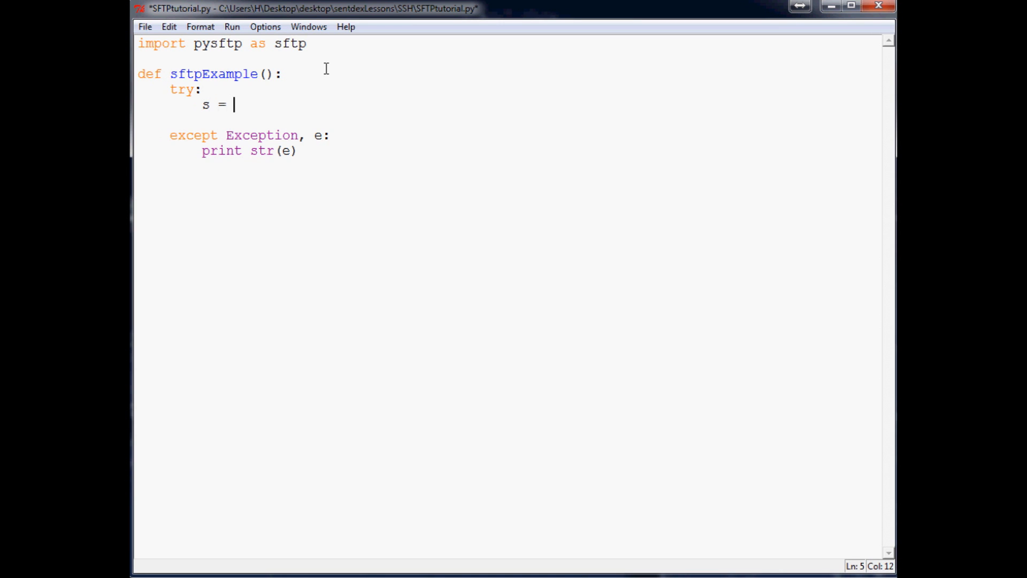
type("sftp.Co")
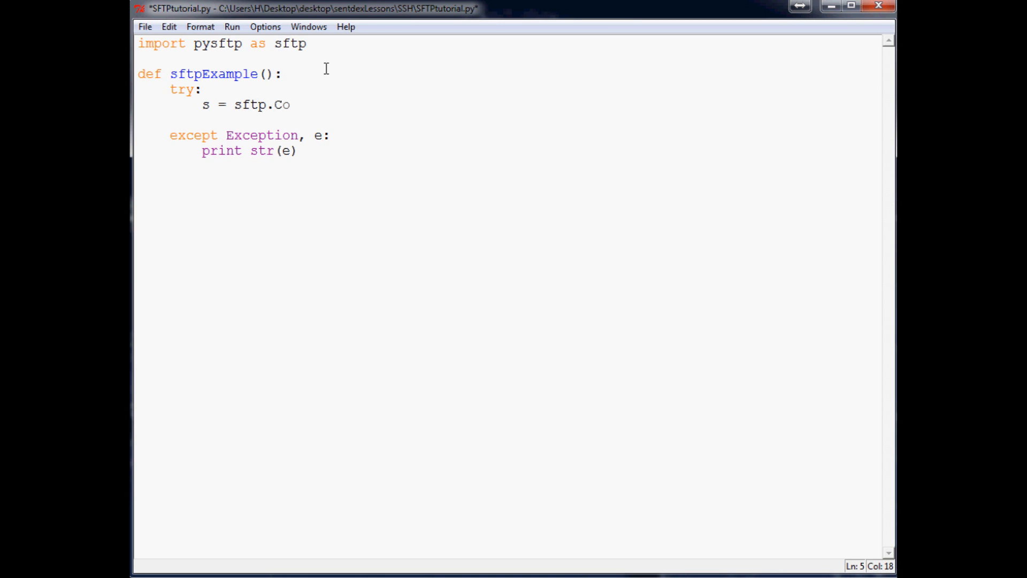
type("nnection")
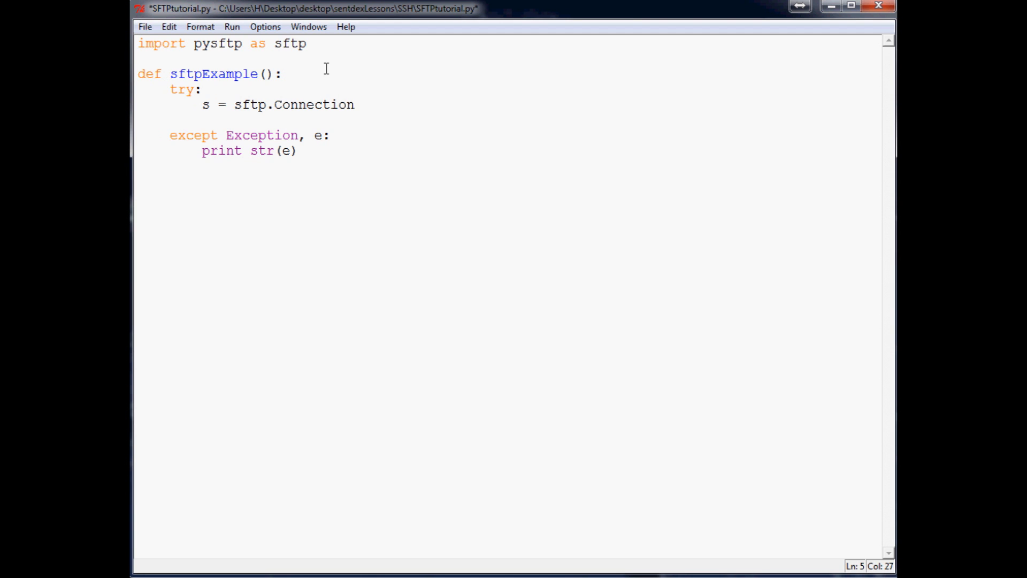
type("()")
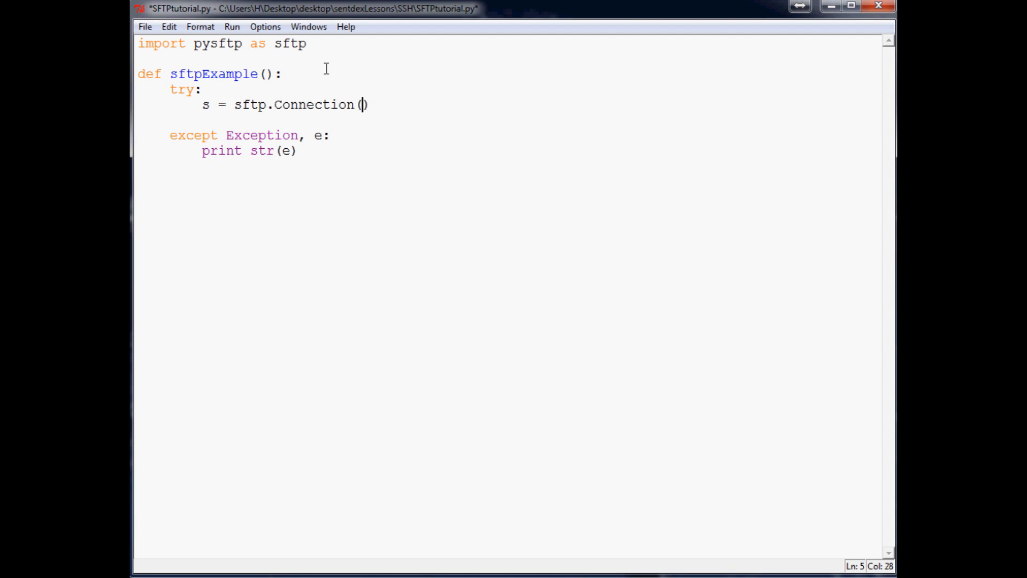
mouse_move(351, 64)
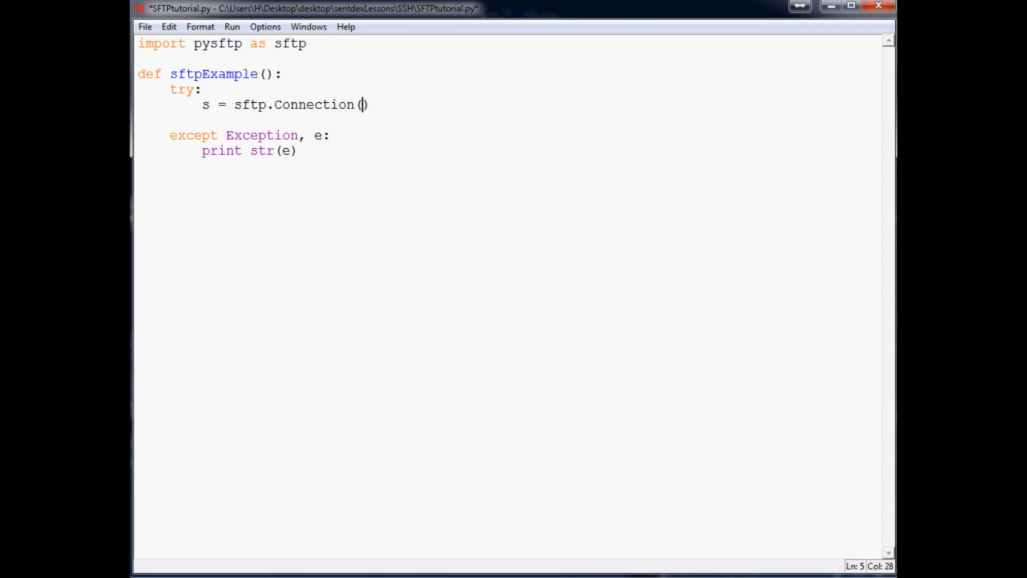
- Give the Connection call host='HKinsley.com' as its first argument
type("host=")
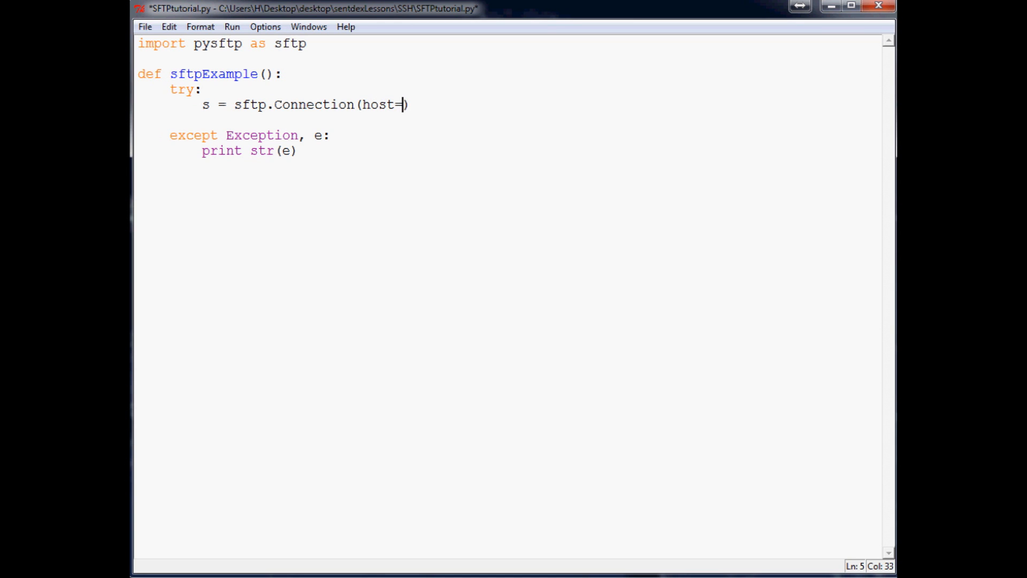
type("''")
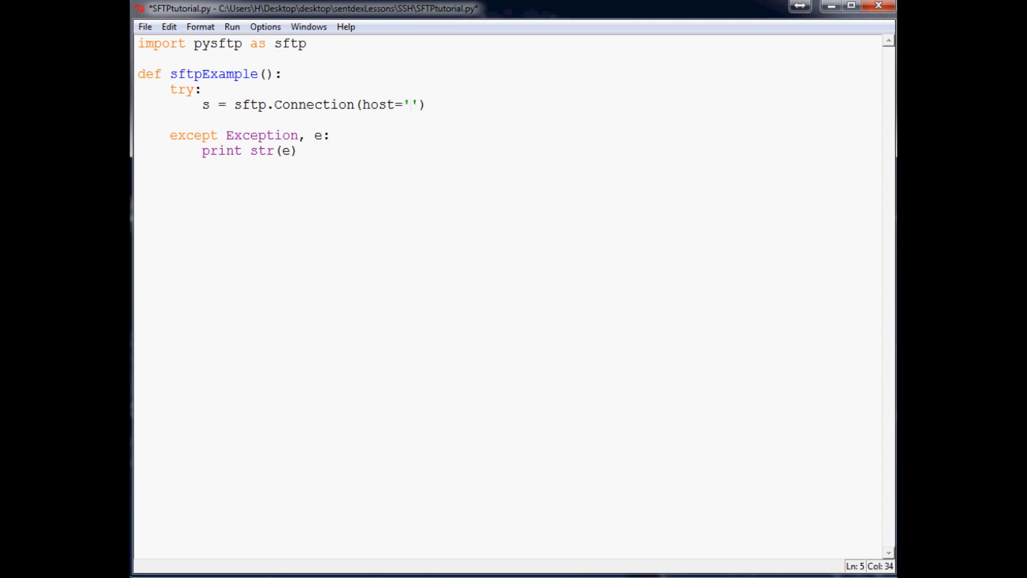
type("HKins")
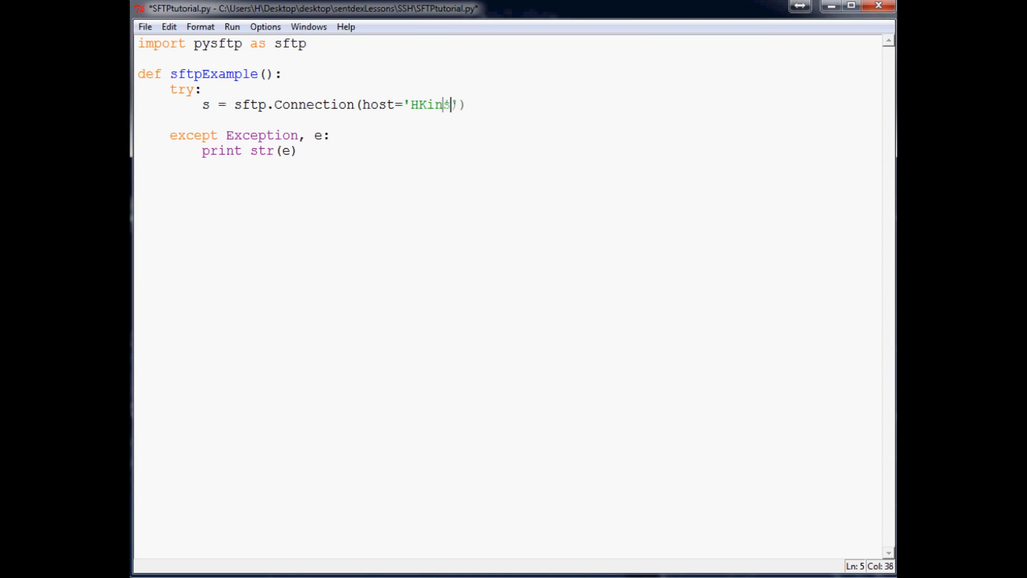
type("sley.com")
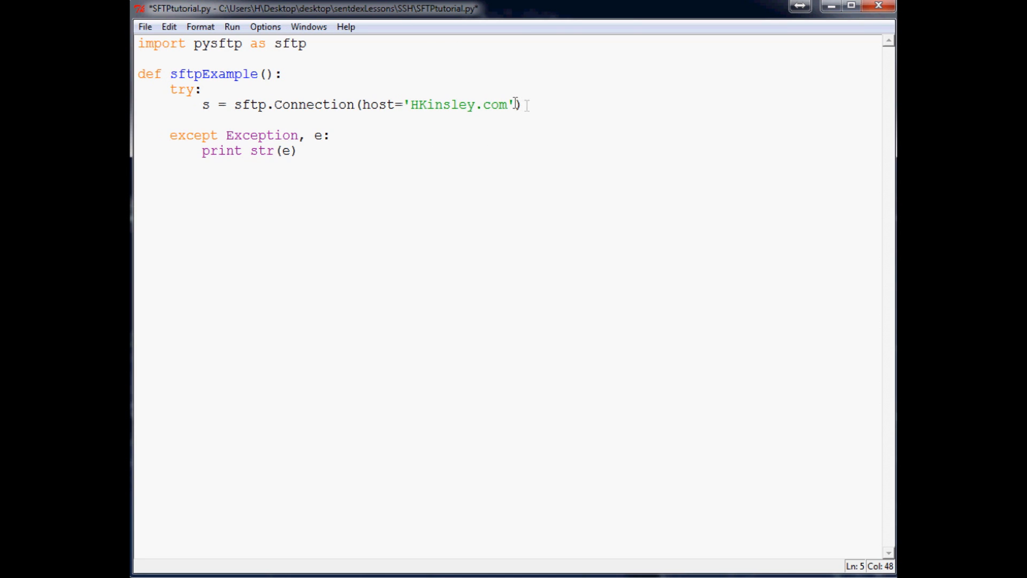
type(",")
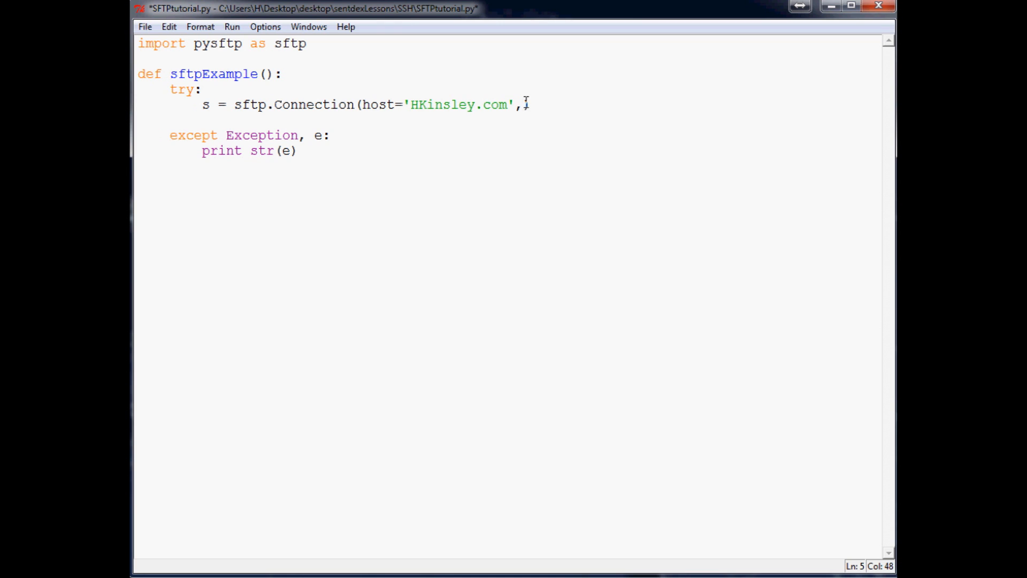
type("user)")
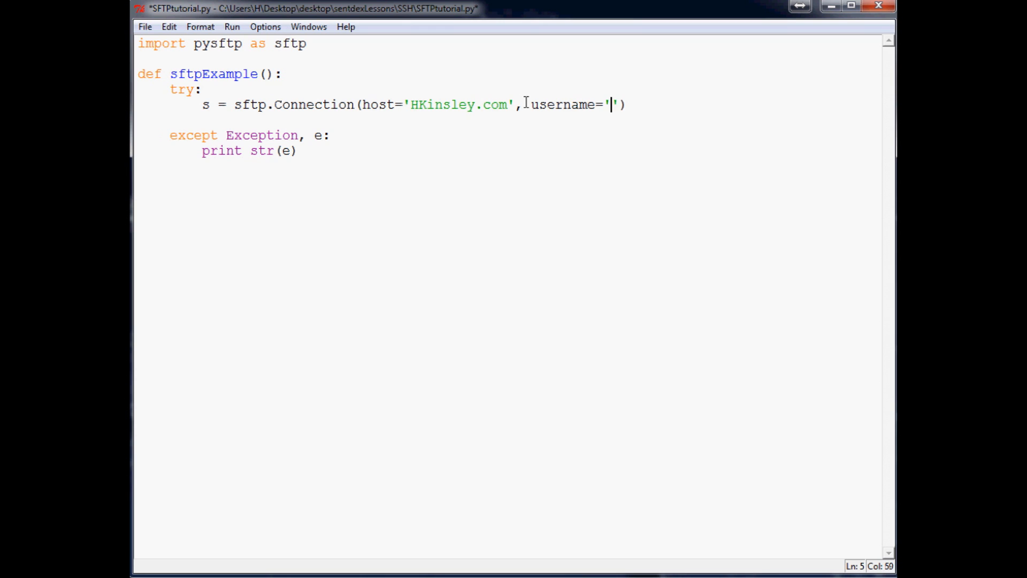
type("unse")
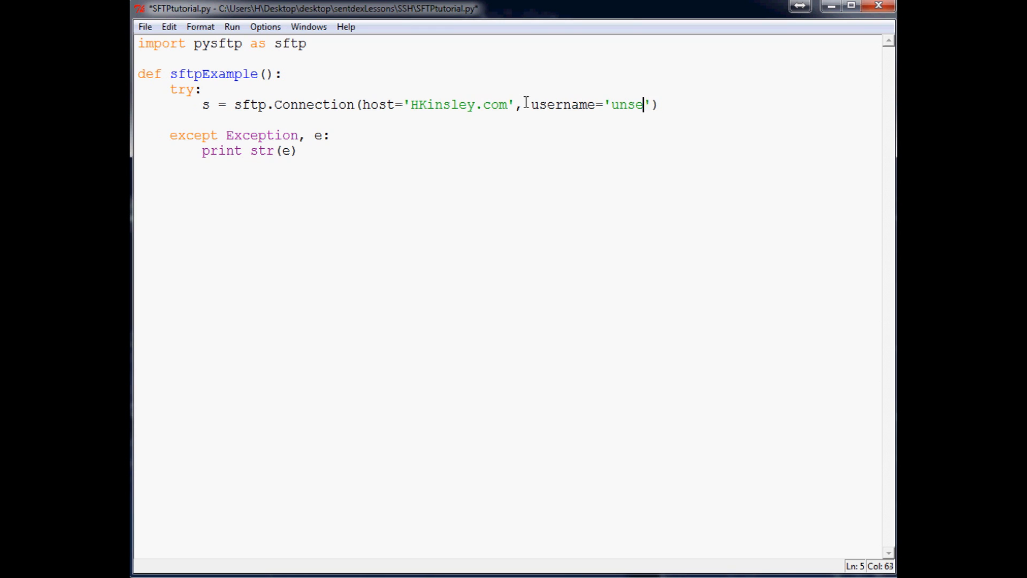
type("user")
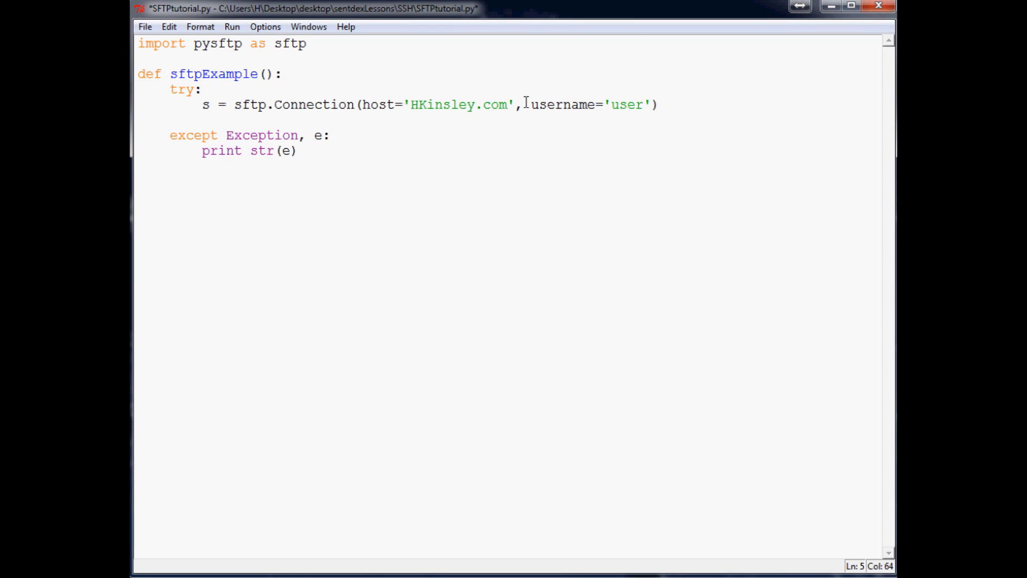
type("\", \"")
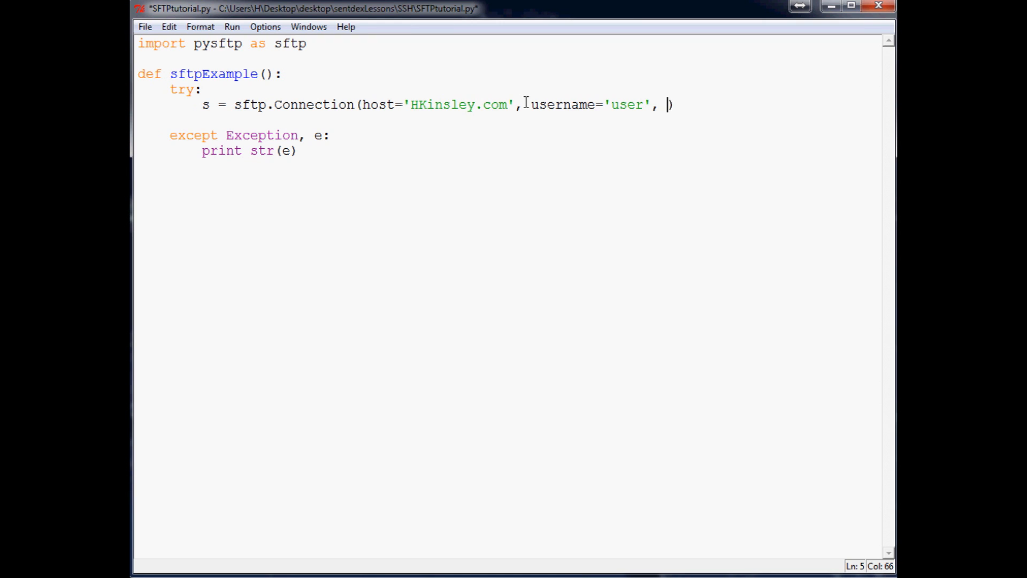
type("password=")
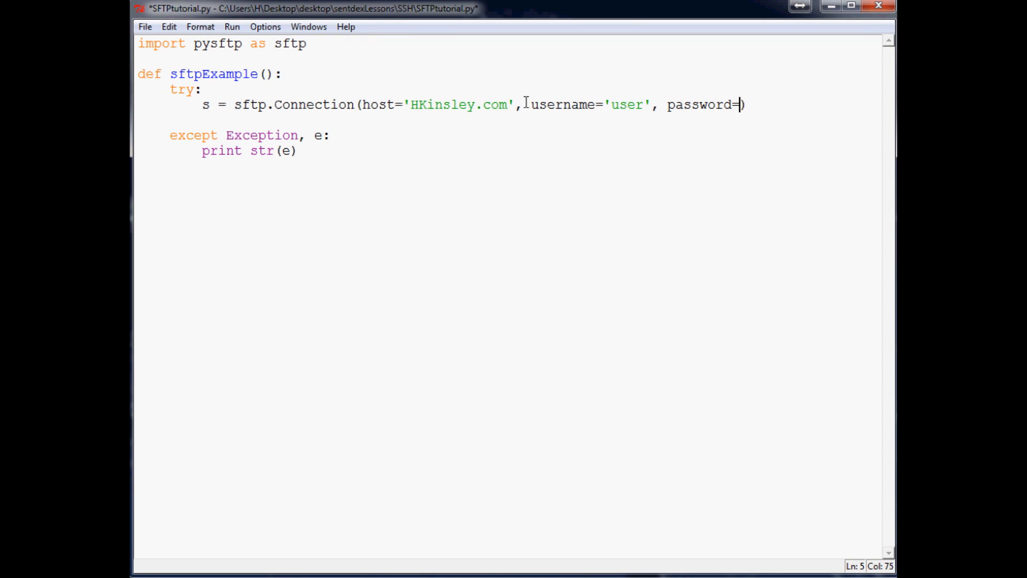
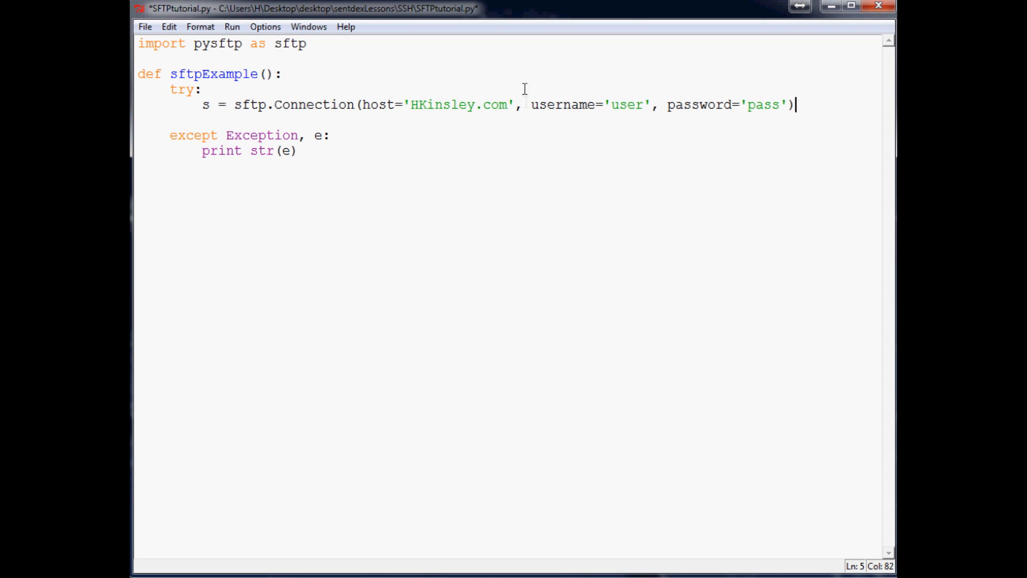
mouse_move(576, 140)
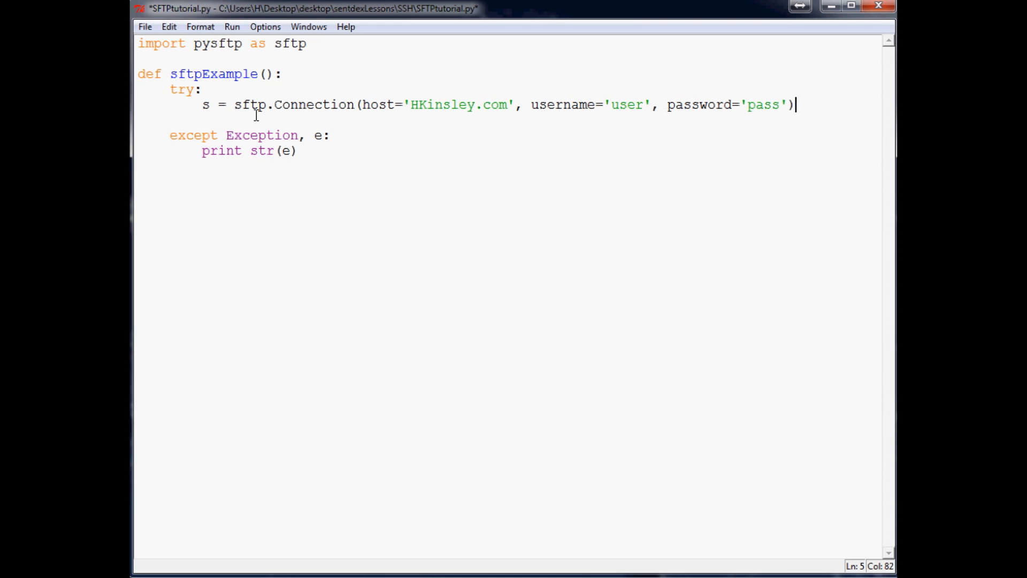
mouse_move(238, 88)
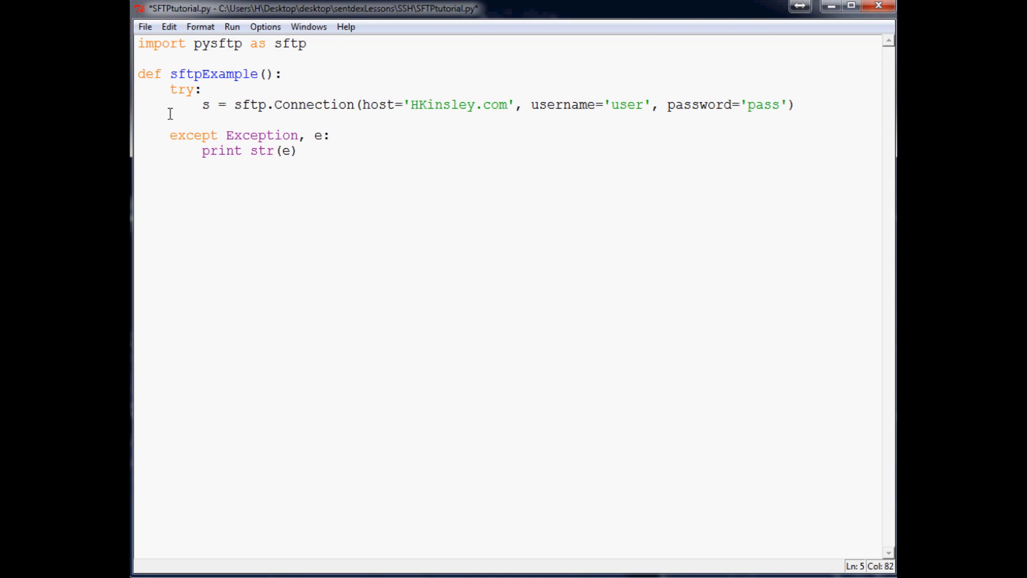
- Move to the end of the connection line and select the sftp name in it
left_click(792, 104)
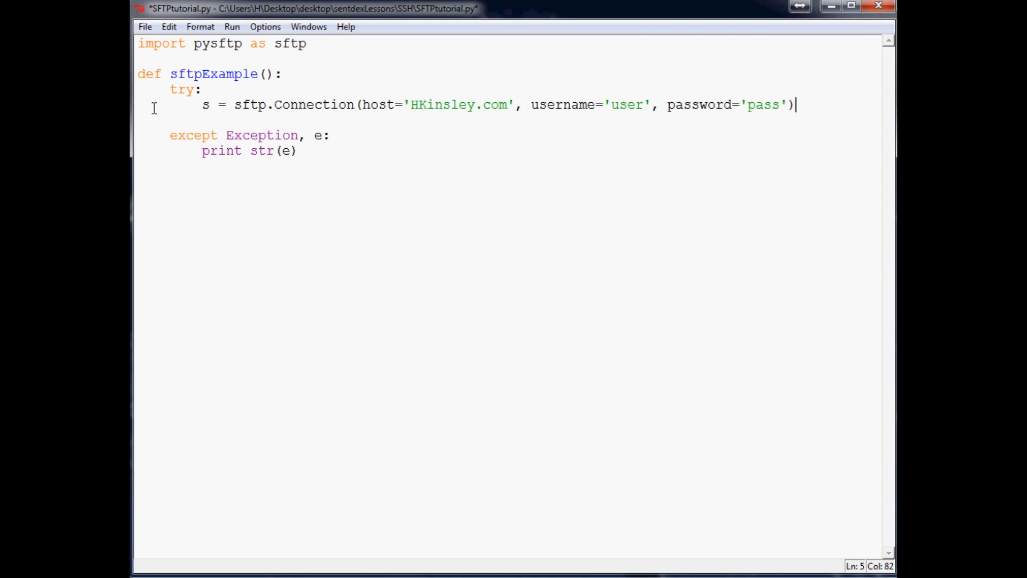
mouse_move(484, 156)
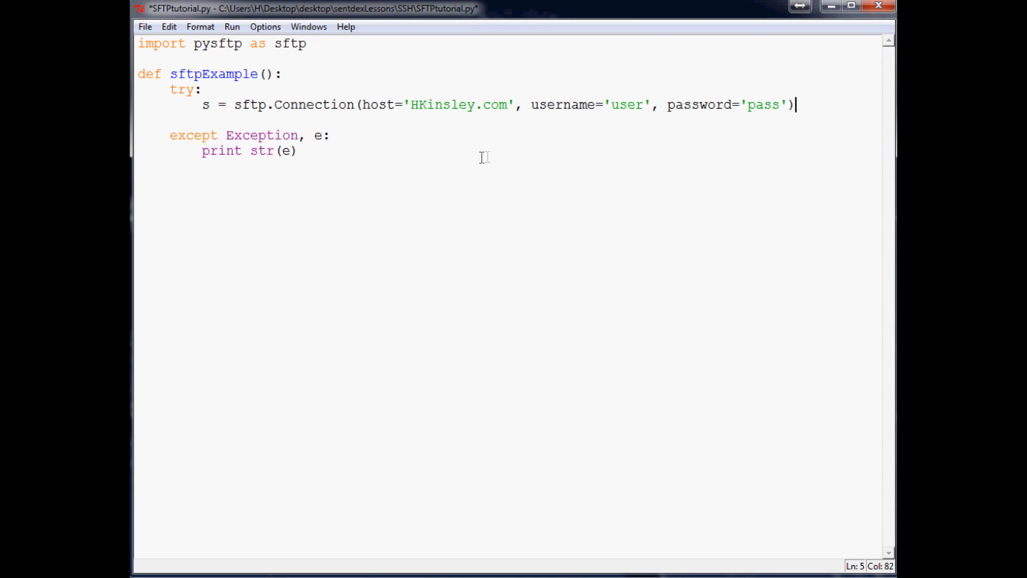
mouse_move(423, 166)
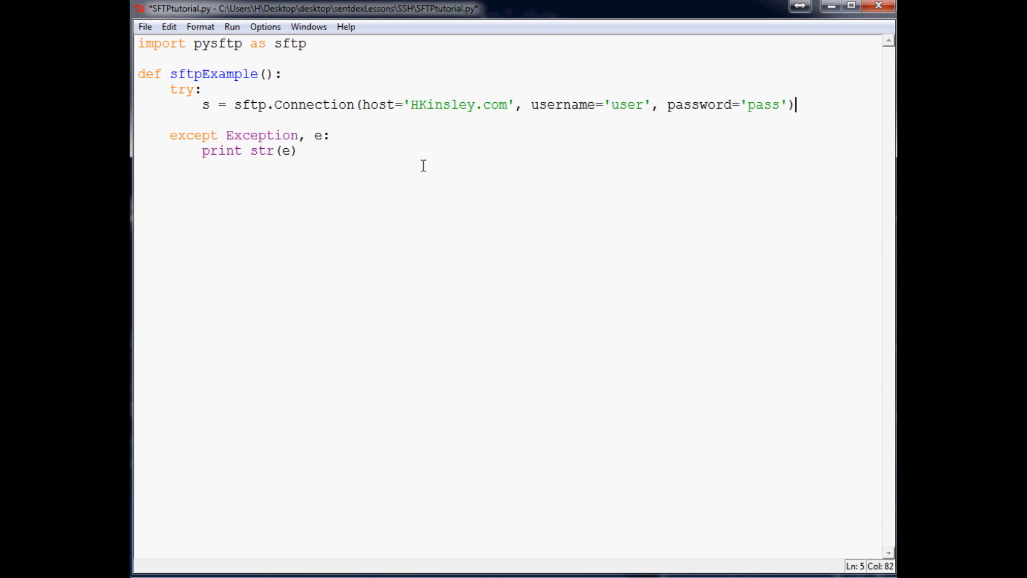
double_click(252, 105)
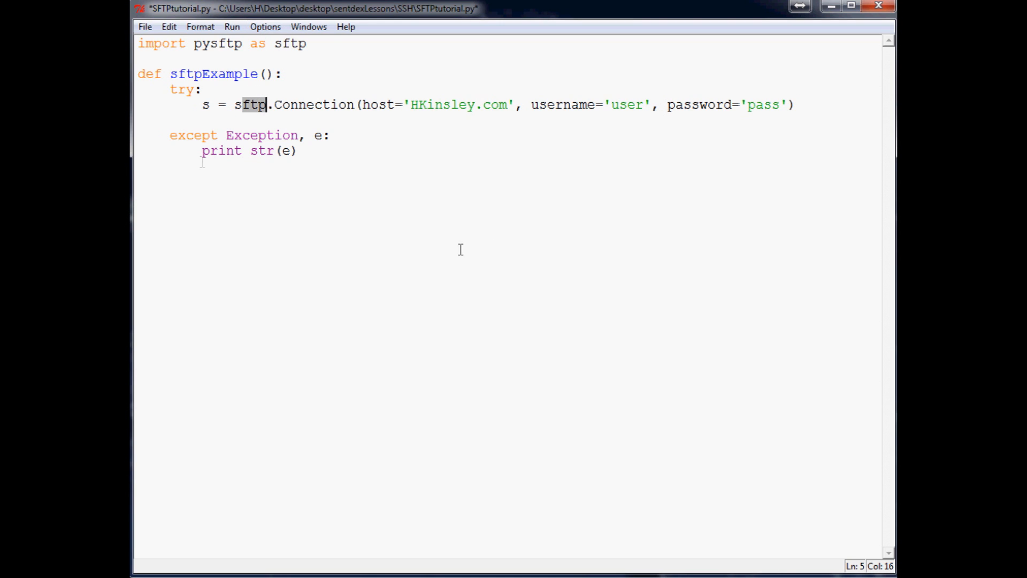
mouse_move(460, 218)
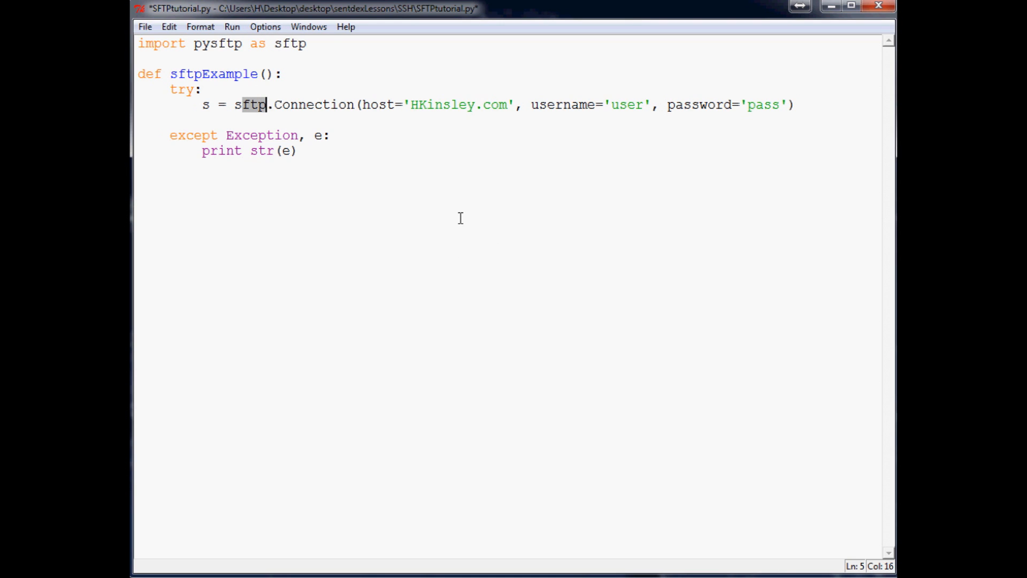
mouse_move(459, 215)
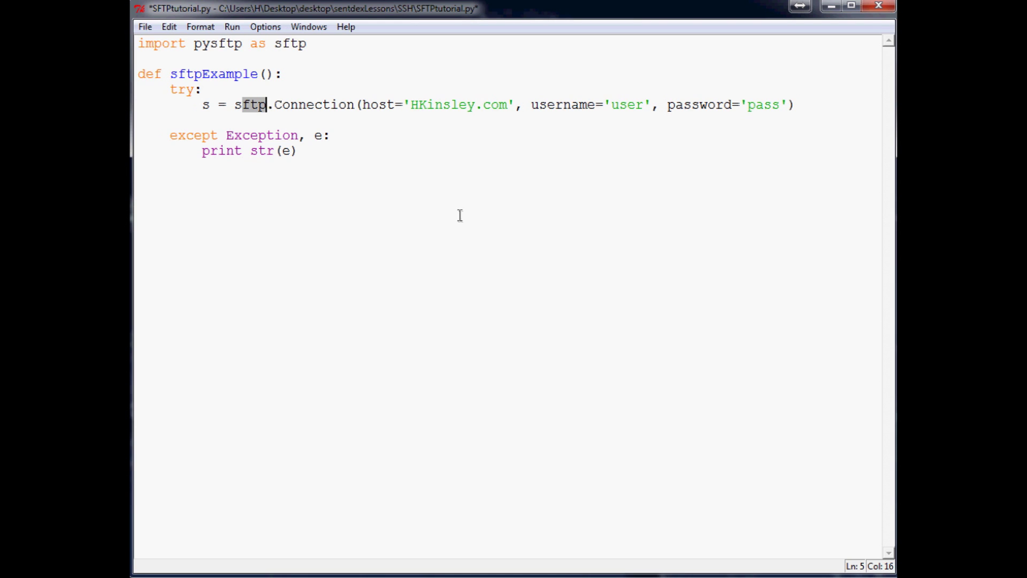
mouse_move(458, 215)
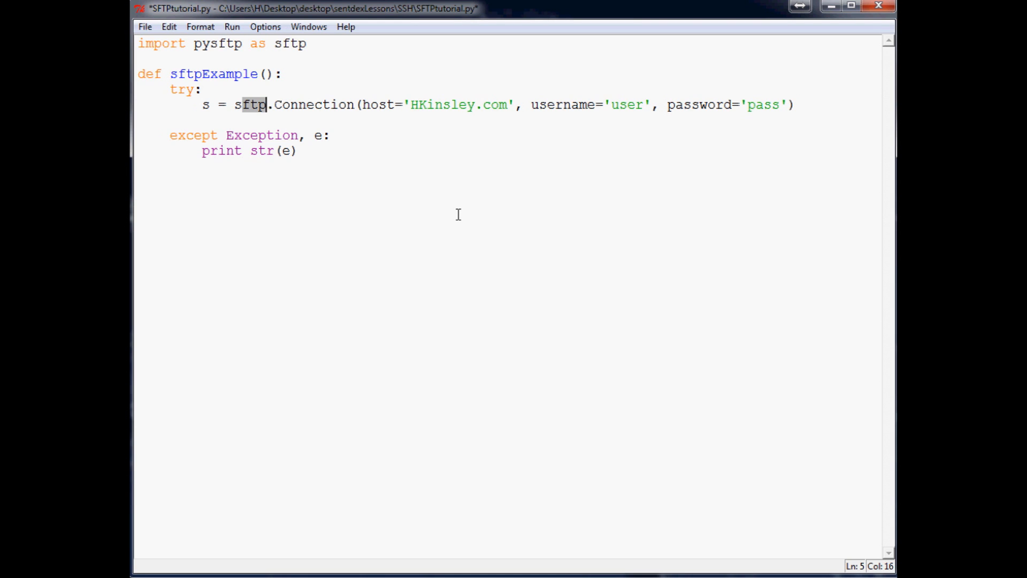
mouse_move(823, 110)
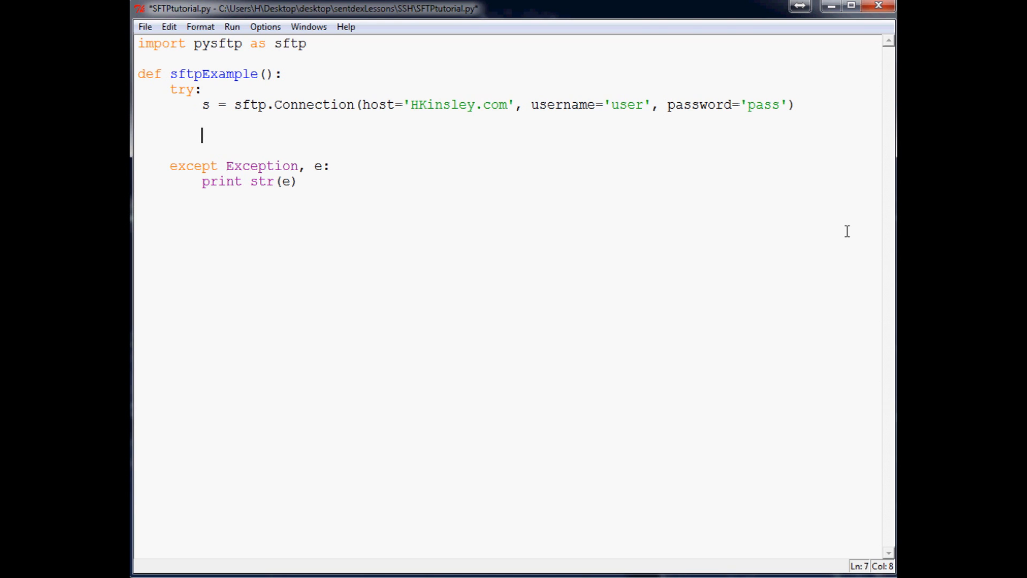
- Write remotepath='/var/www/html/example.txt' inside the try block
type("remotepat")
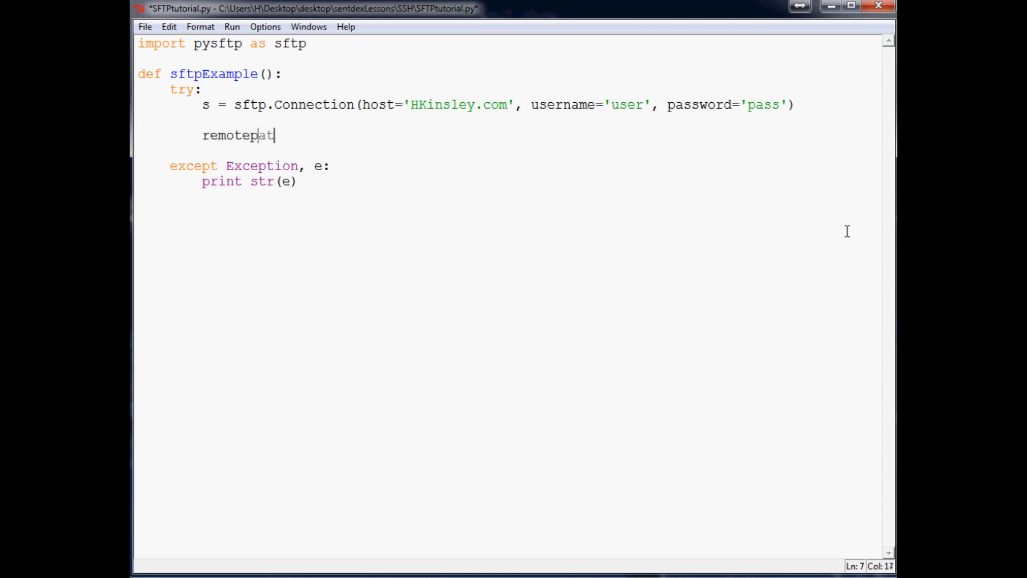
type("h=''")
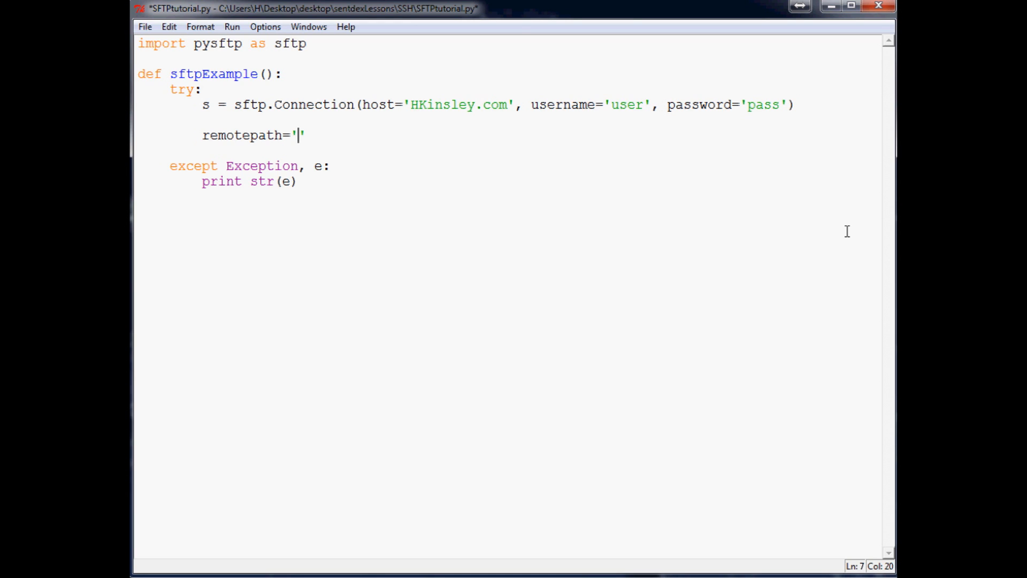
type("/")
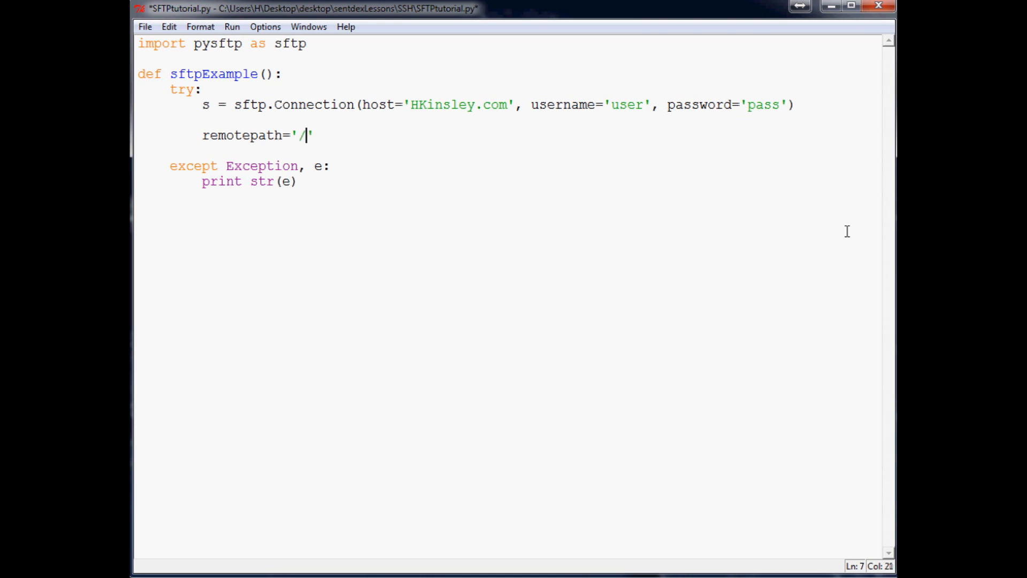
type("var/")
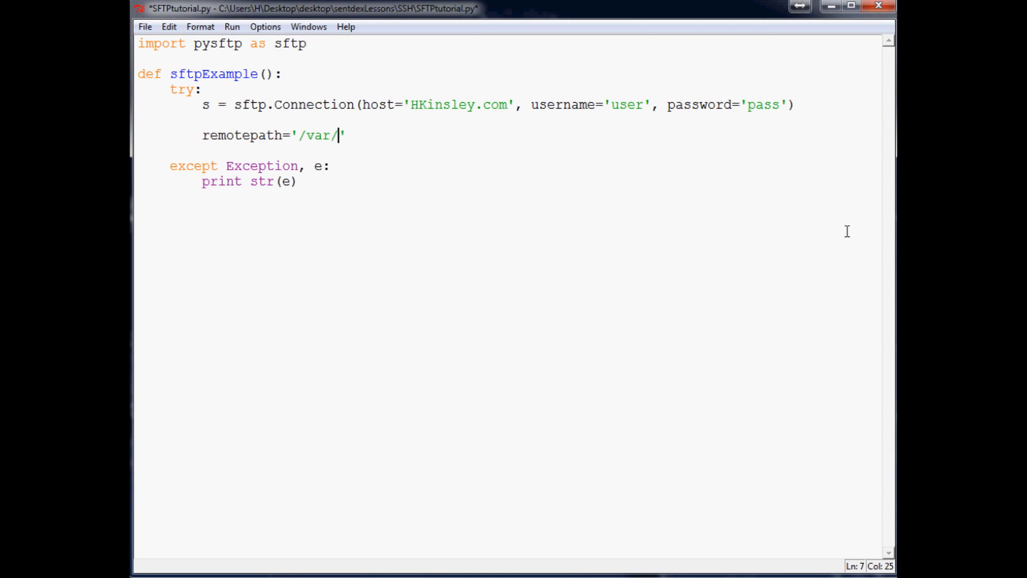
type("/")
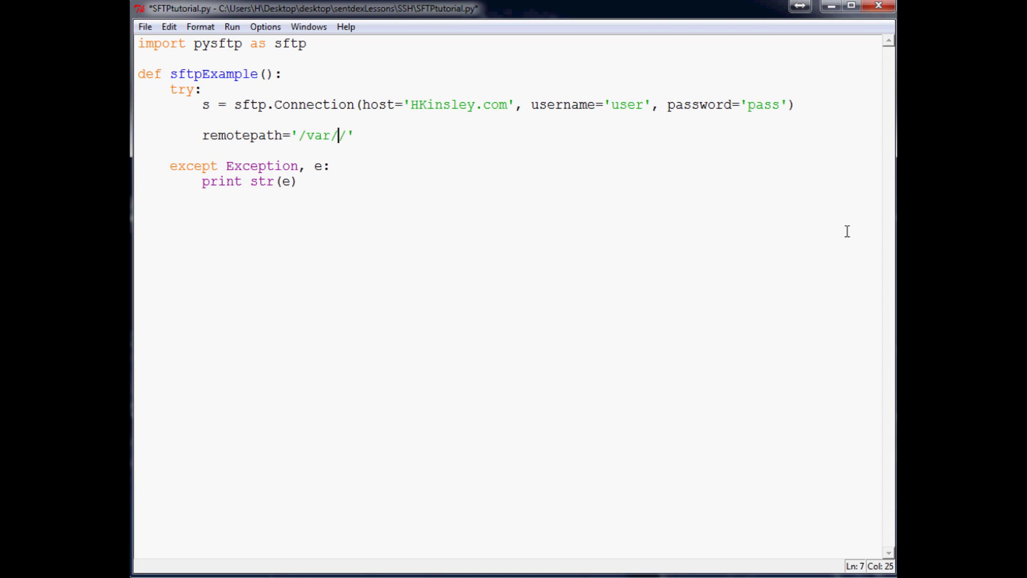
type("www")
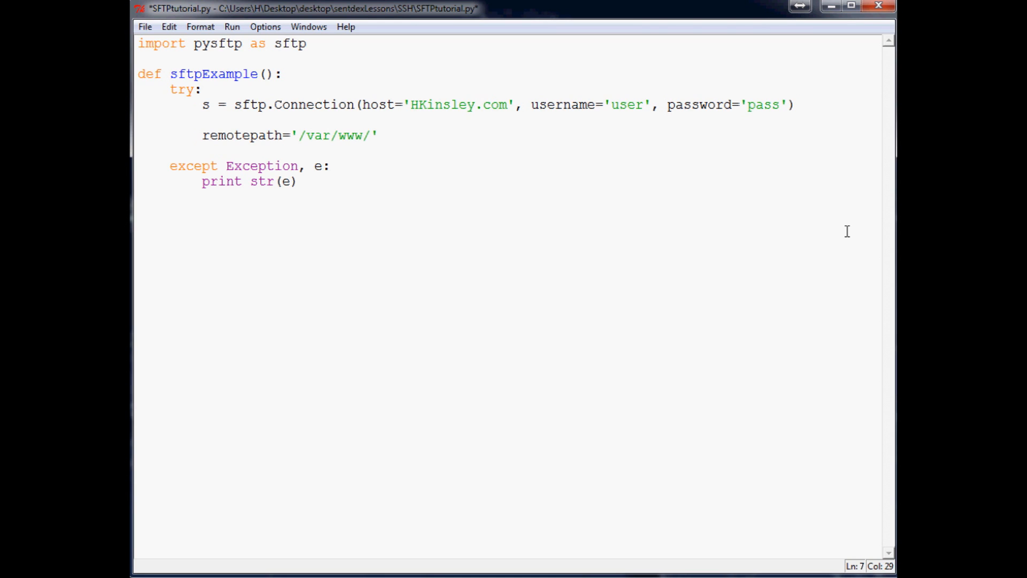
type("html/")
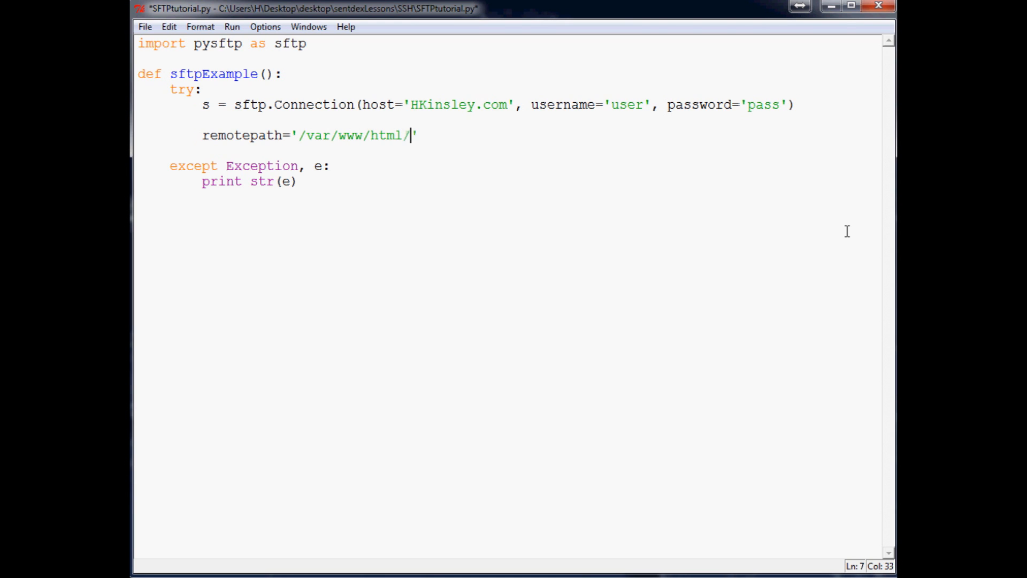
type("example")
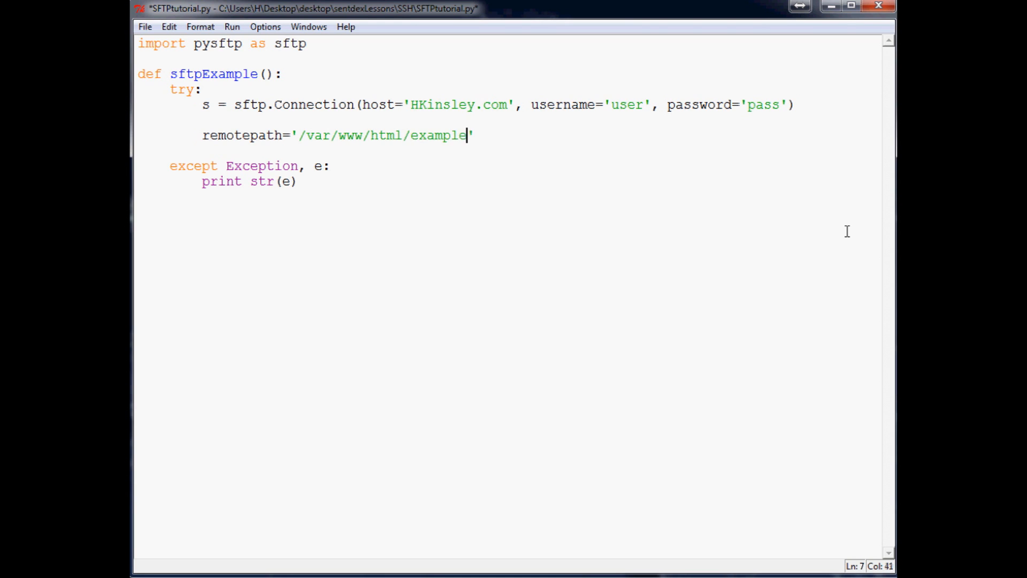
type(".txt")
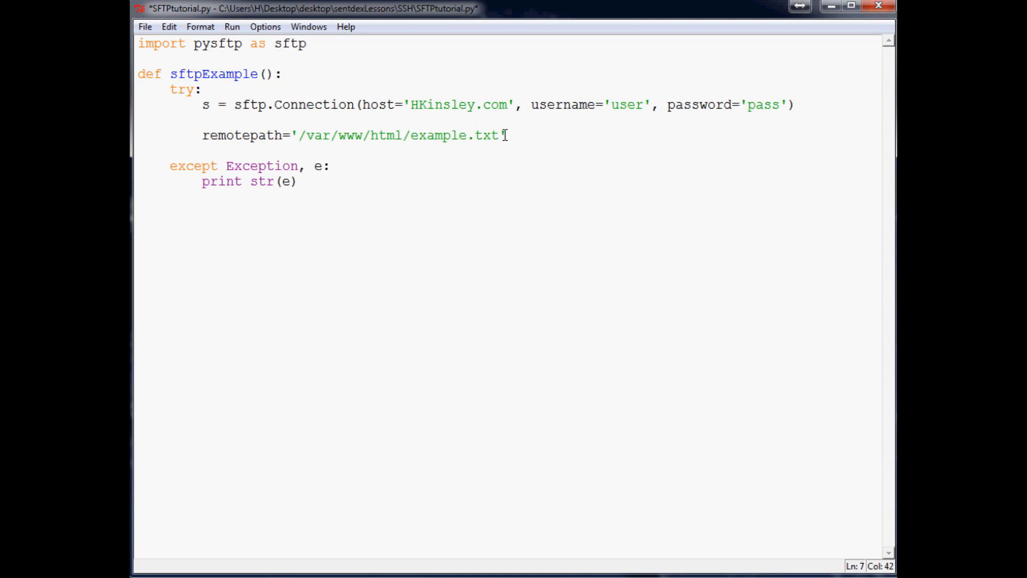
type("'")
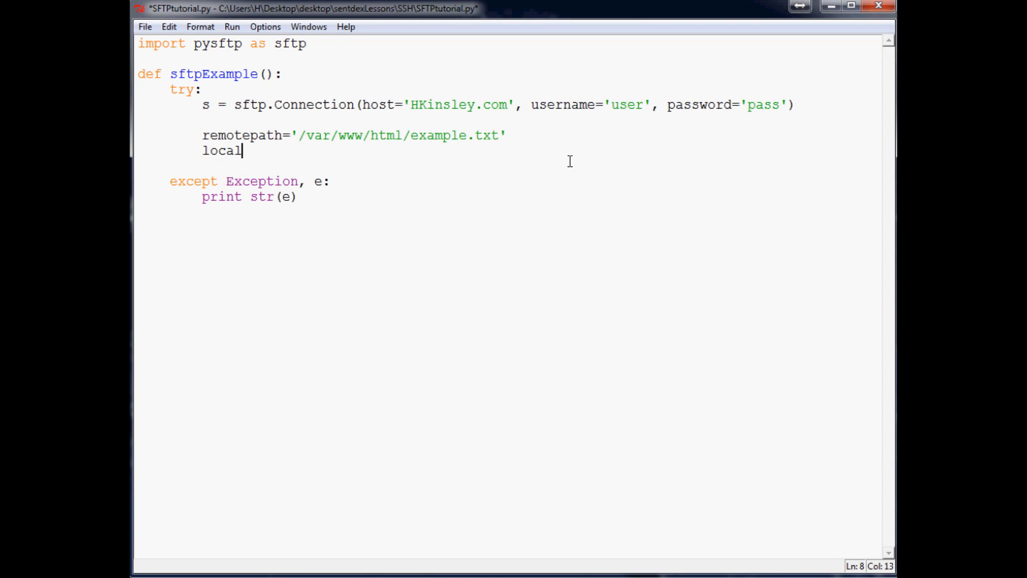
- Start a localpath='' line with an empty string below remotepath
type("path=")
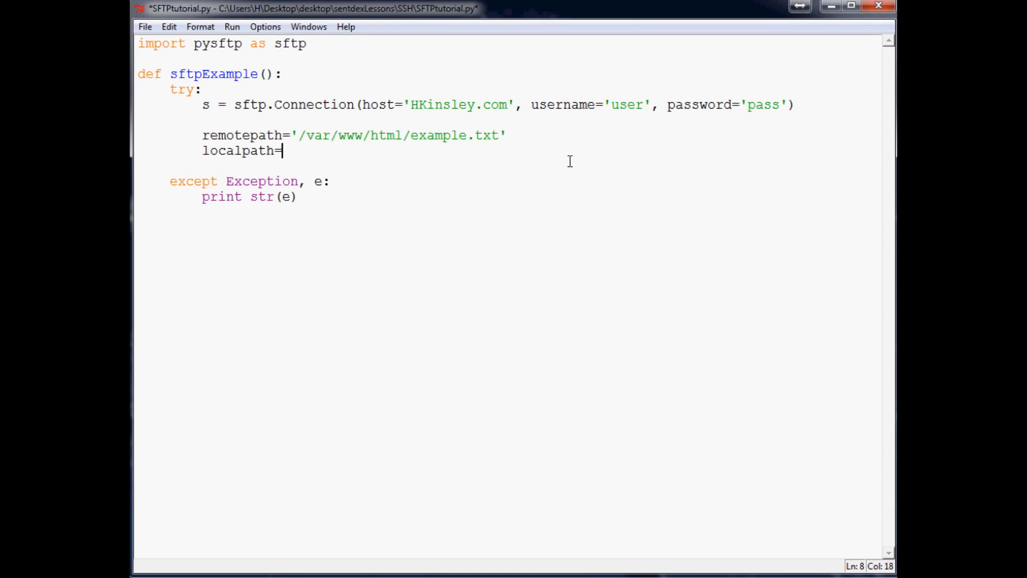
type("''")
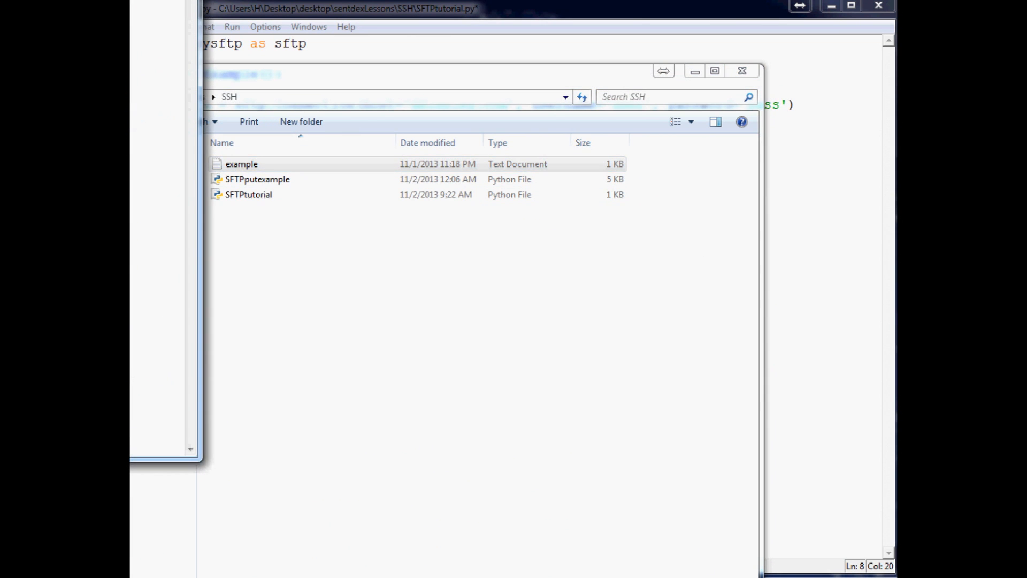
- Enlarge the Explorer window on the SSH folder to check example.txt, then minimize it
double_click(240, 164)
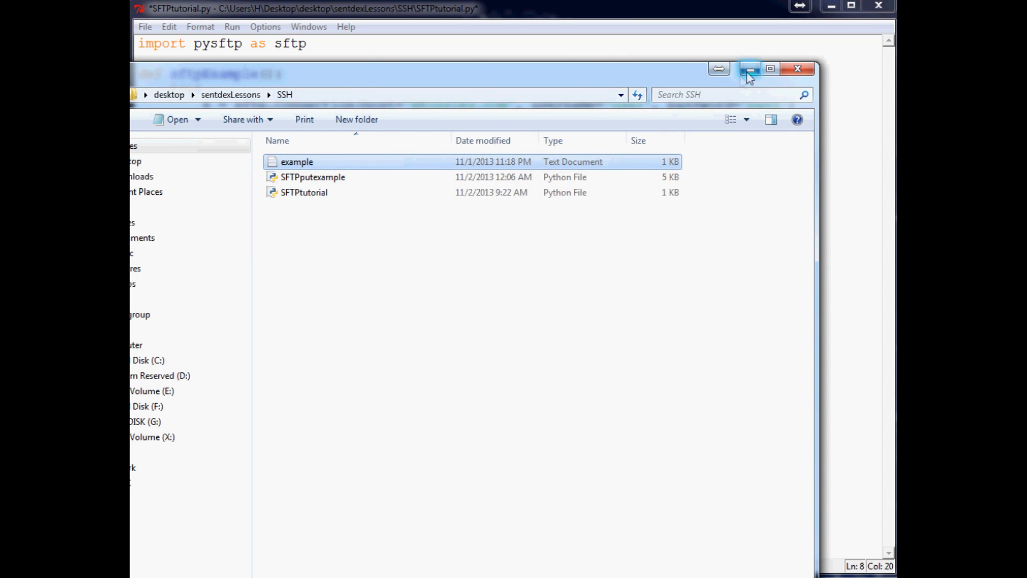
left_click(750, 69)
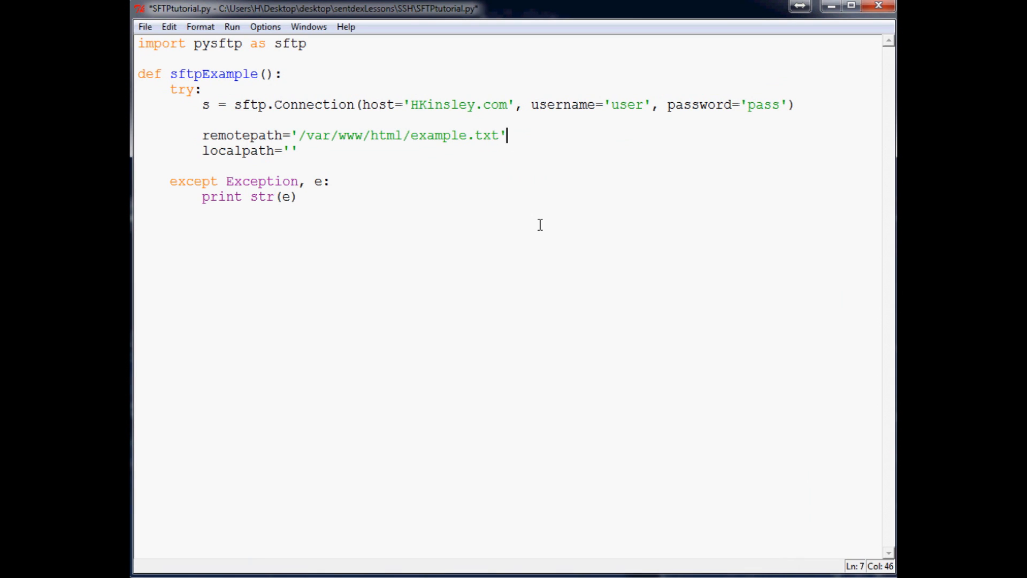
- Fill the localpath quotes with the example.txt file path
left_click(365, 276)
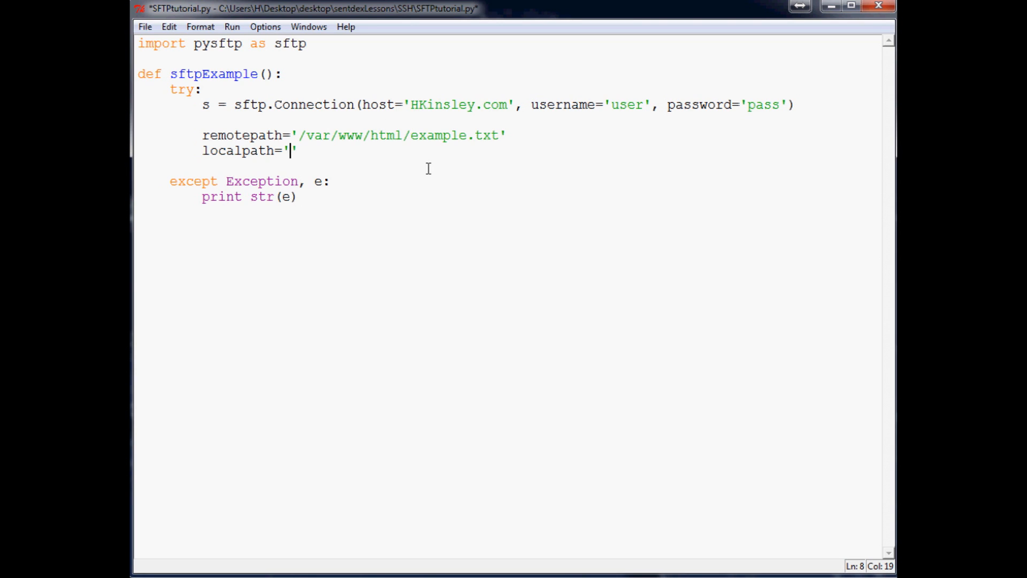
type("C:/")
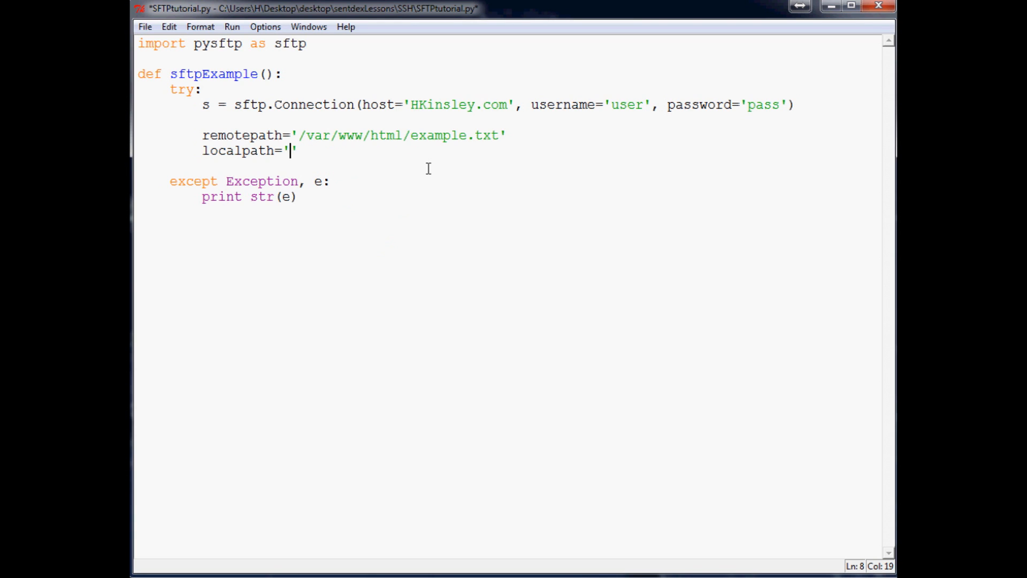
type("example.t")
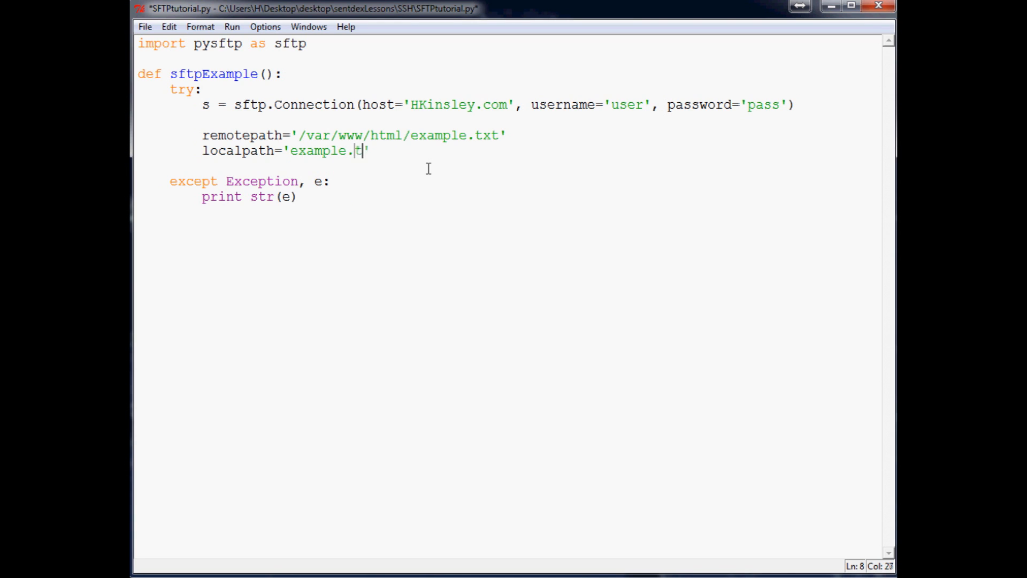
type("xt")
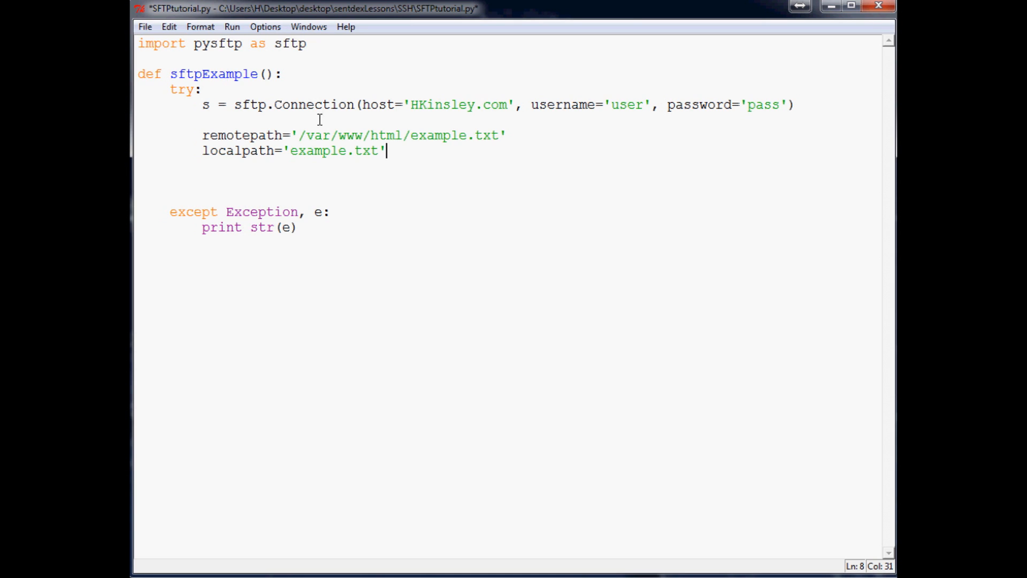
- Highlight the www folder, example name and txt extension in remotepath to explain the path, then start a new line
left_click_drag(242, 135, 315, 135)
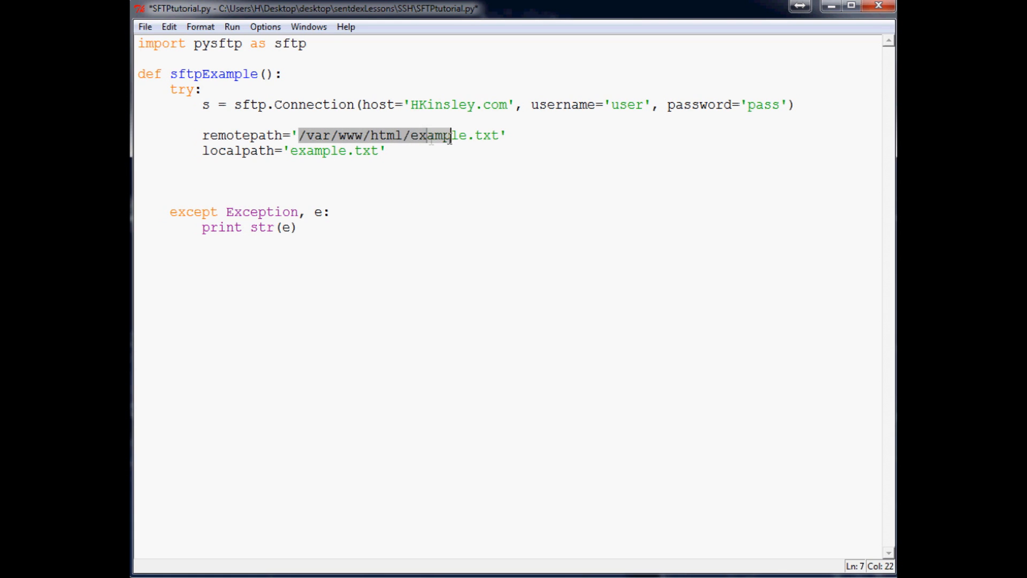
left_click(353, 151)
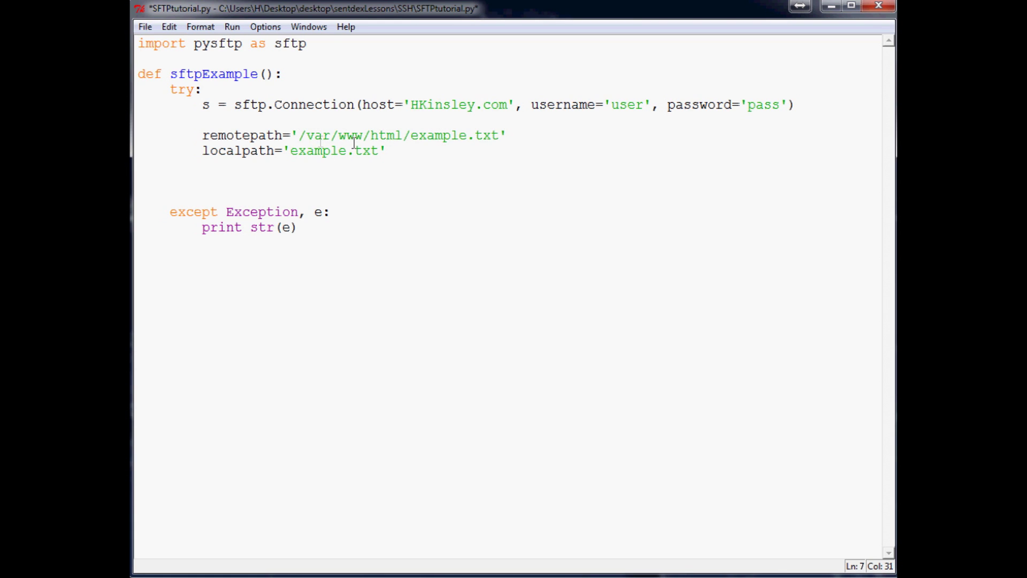
double_click(349, 135)
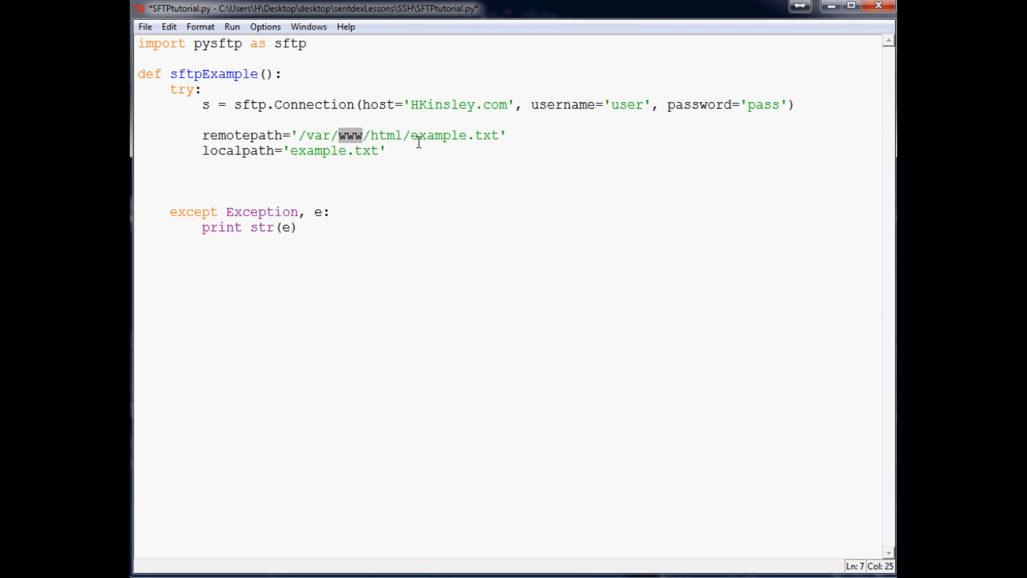
double_click(436, 135)
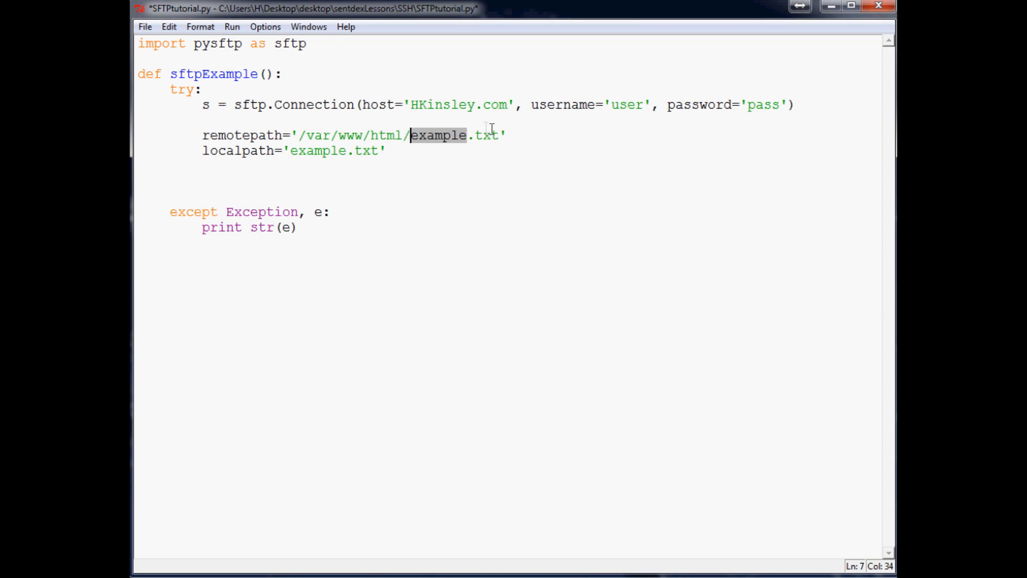
double_click(490, 135)
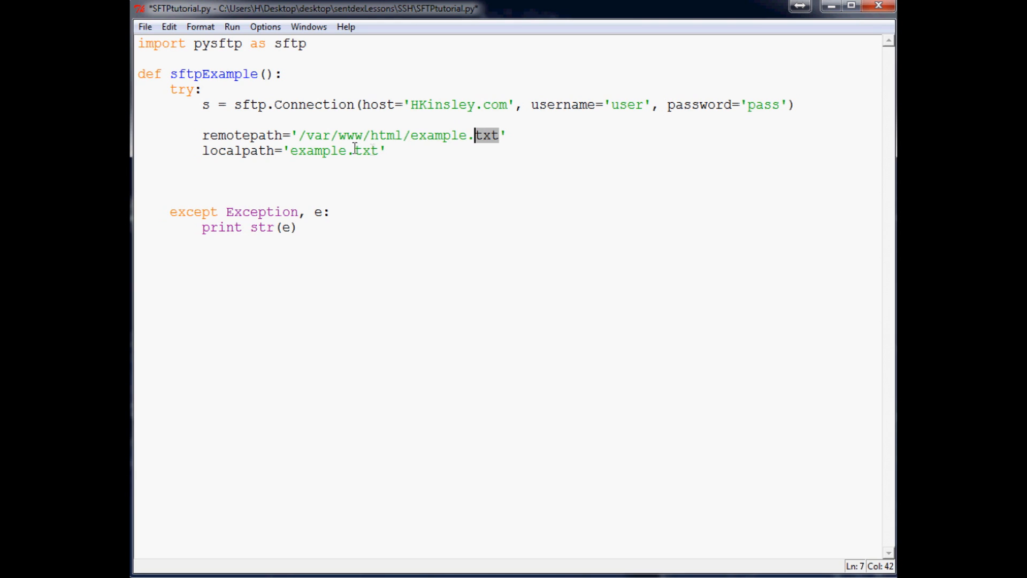
left_click(386, 150)
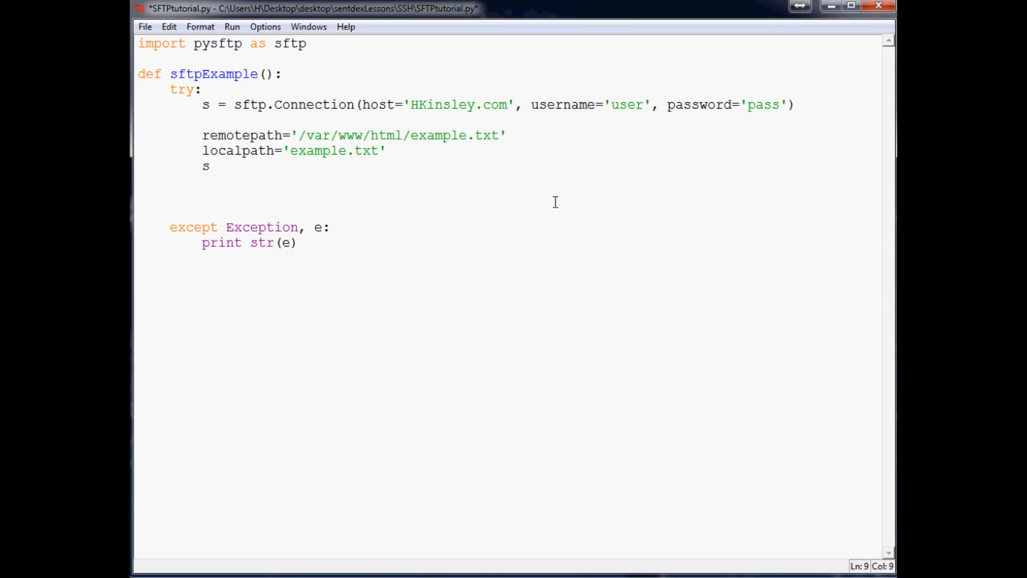
- Upload with s.put(localpath,remotepath) and begin the s.close() call below it
type(".put()")
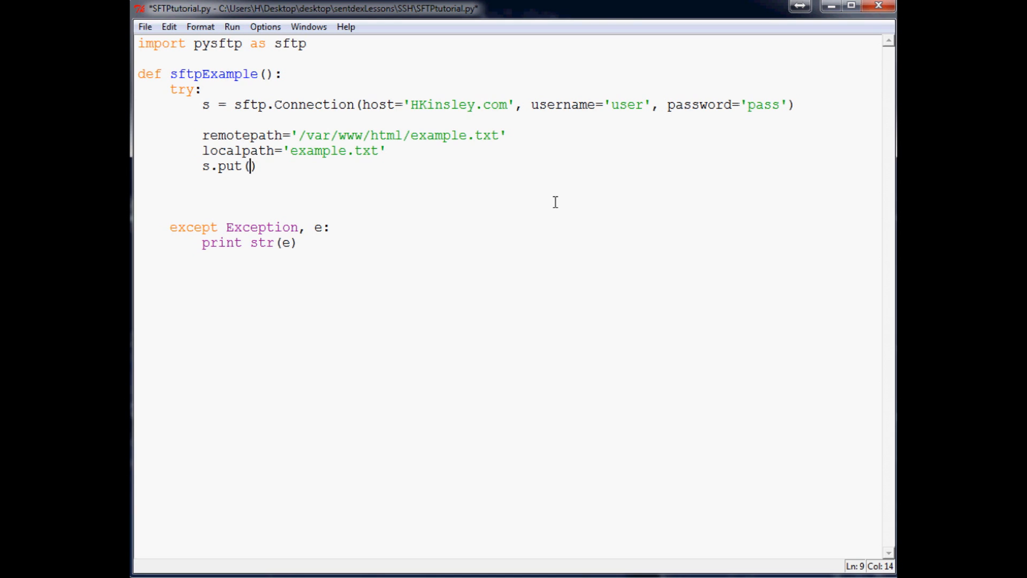
type("localpath")
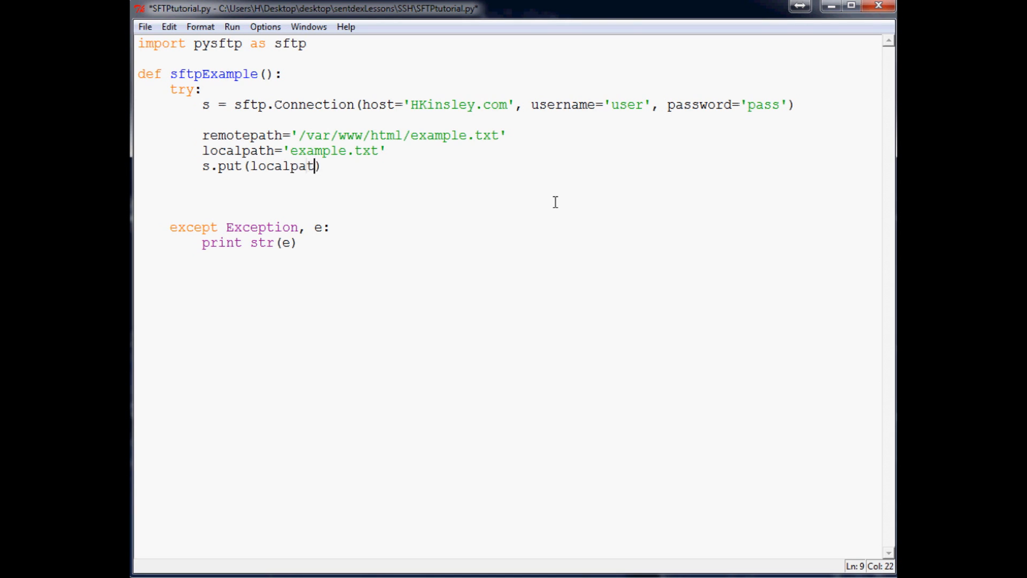
type(",remotepath")
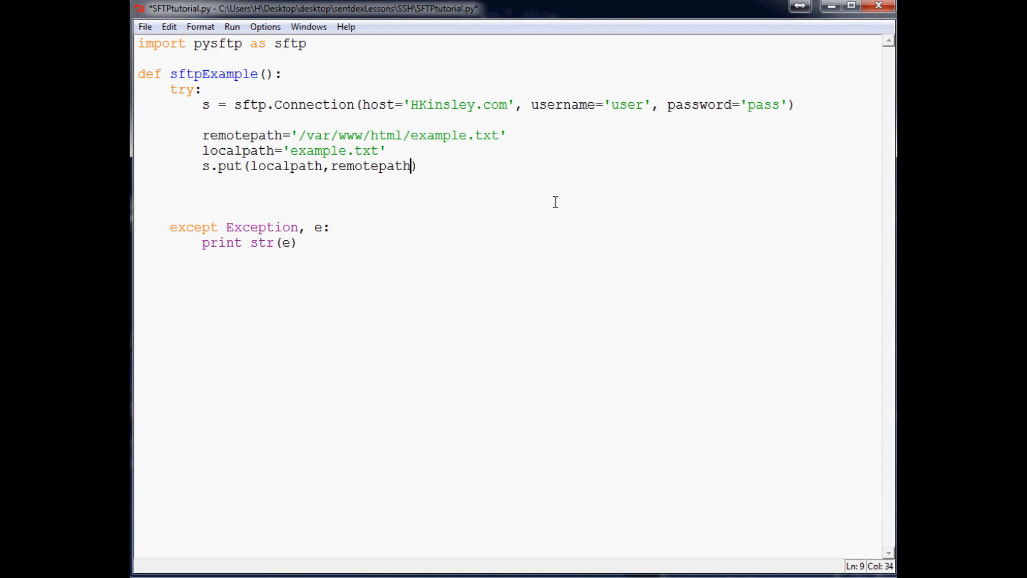
key("Enter")
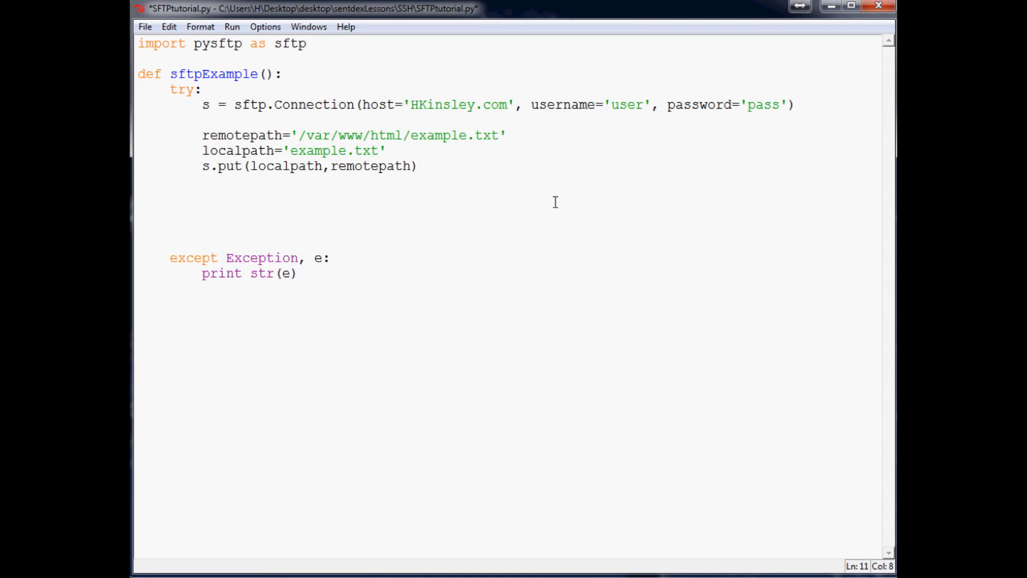
type("s.close(")
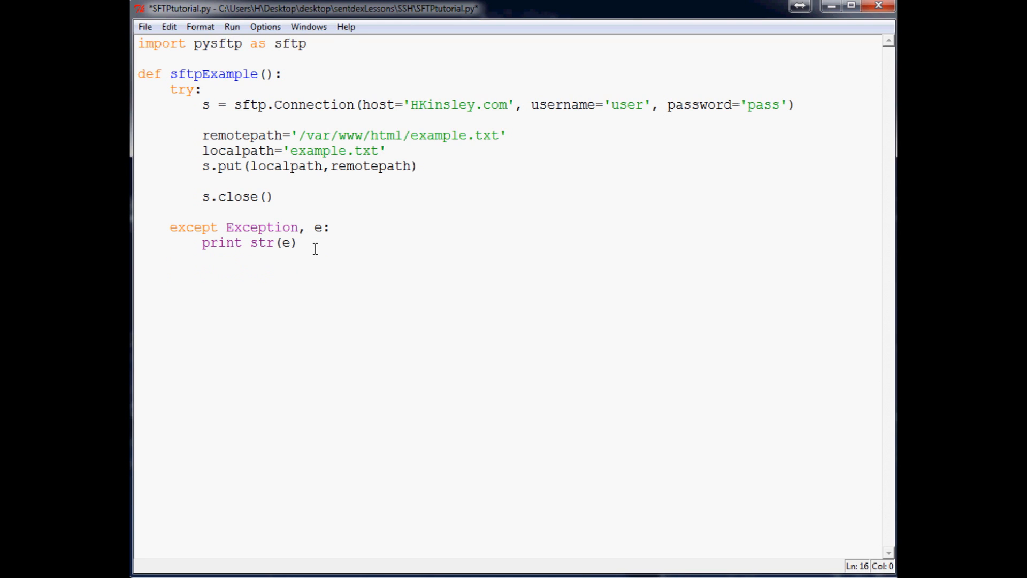
- Add a call to sftpExample() at the bottom of the script, outside the function
type("sftpE")
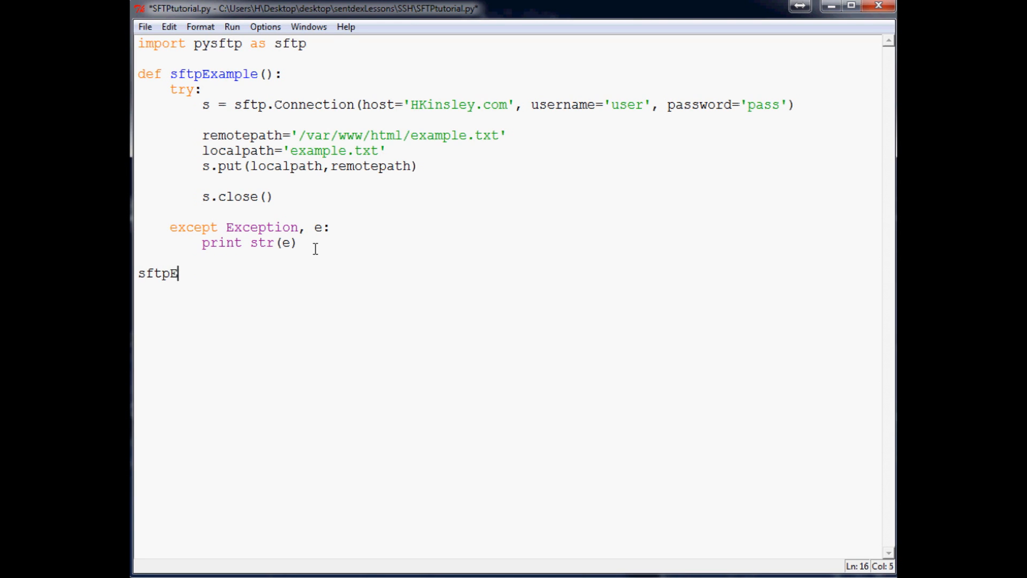
type("ample(")
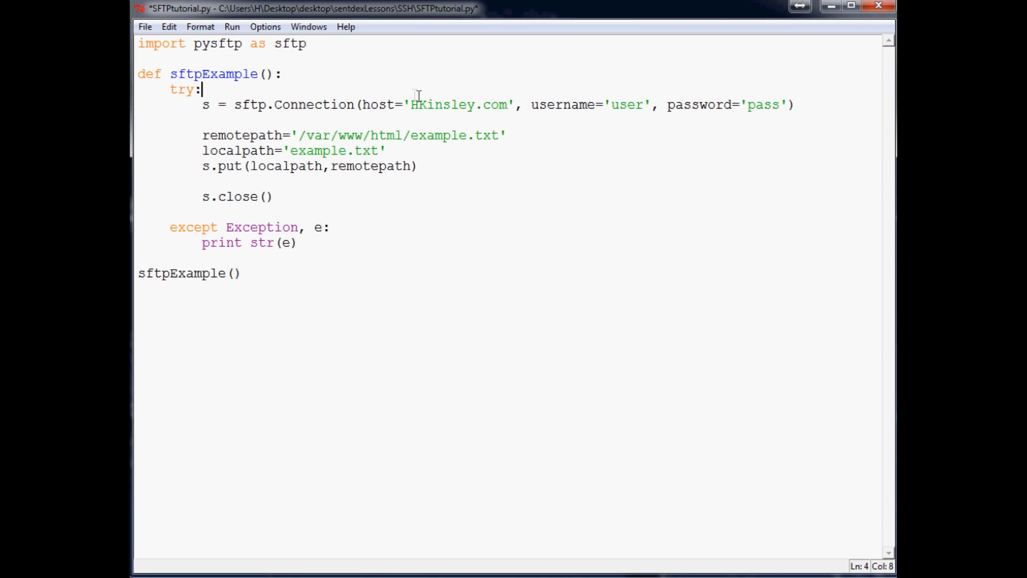
left_click_drag(432, 105, 531, 105)
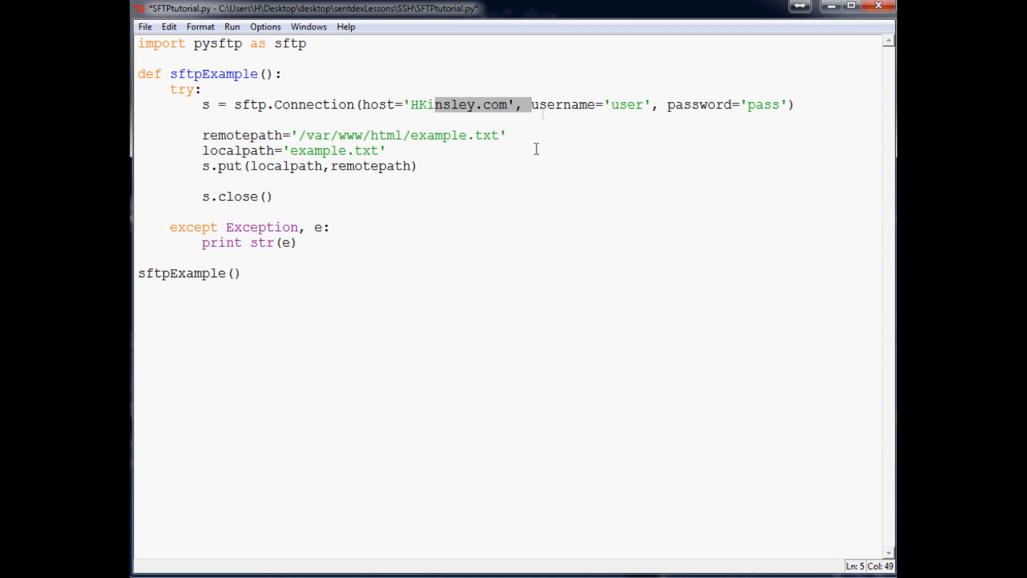
left_click(800, 102)
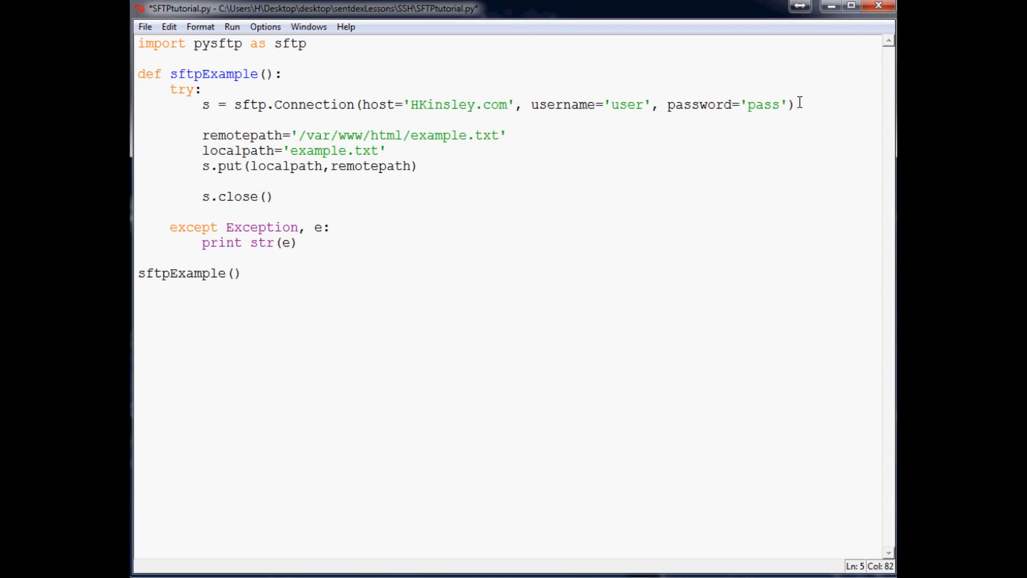
mouse_move(534, 107)
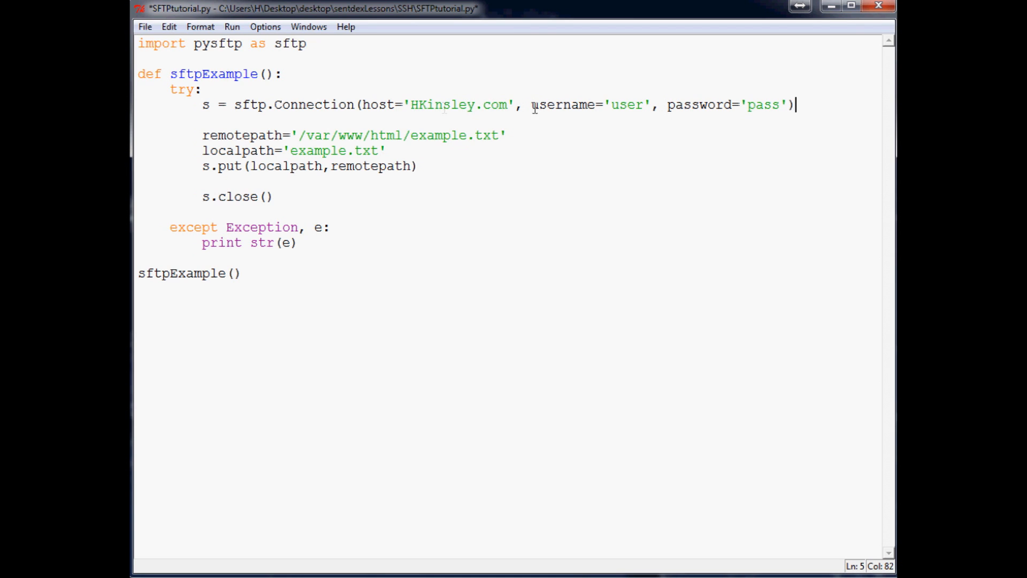
mouse_move(336, 129)
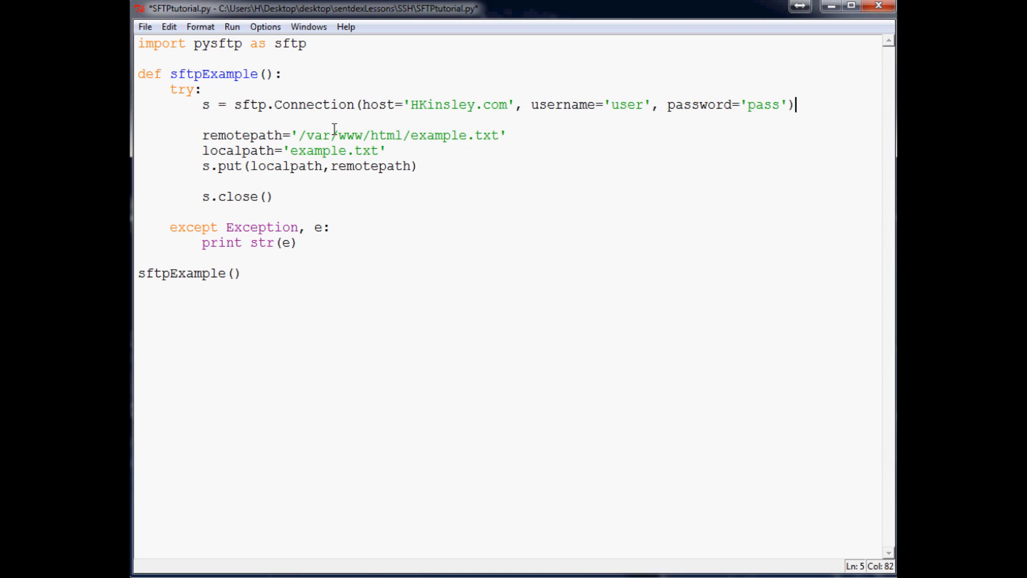
mouse_move(866, 138)
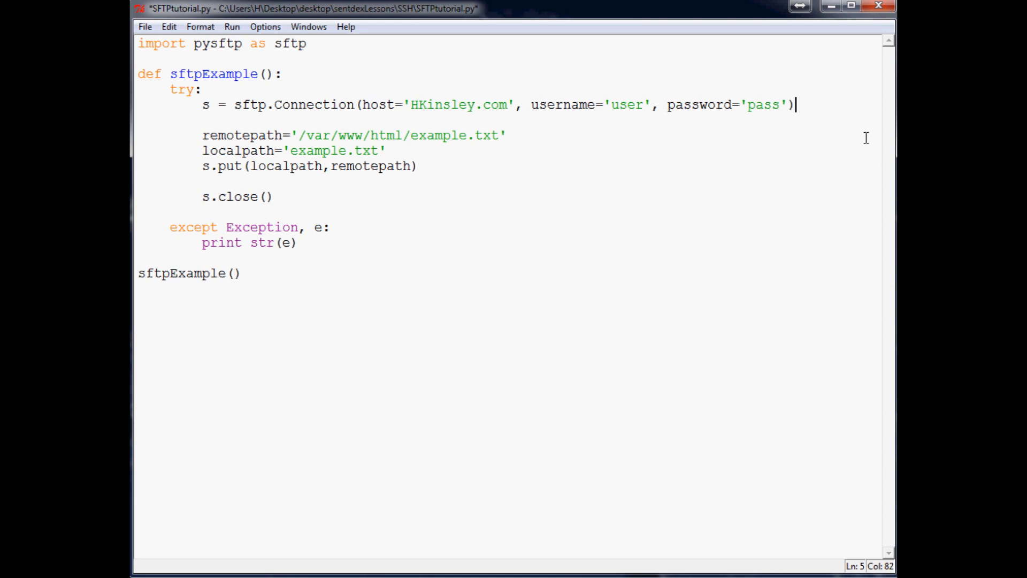
left_click(385, 151)
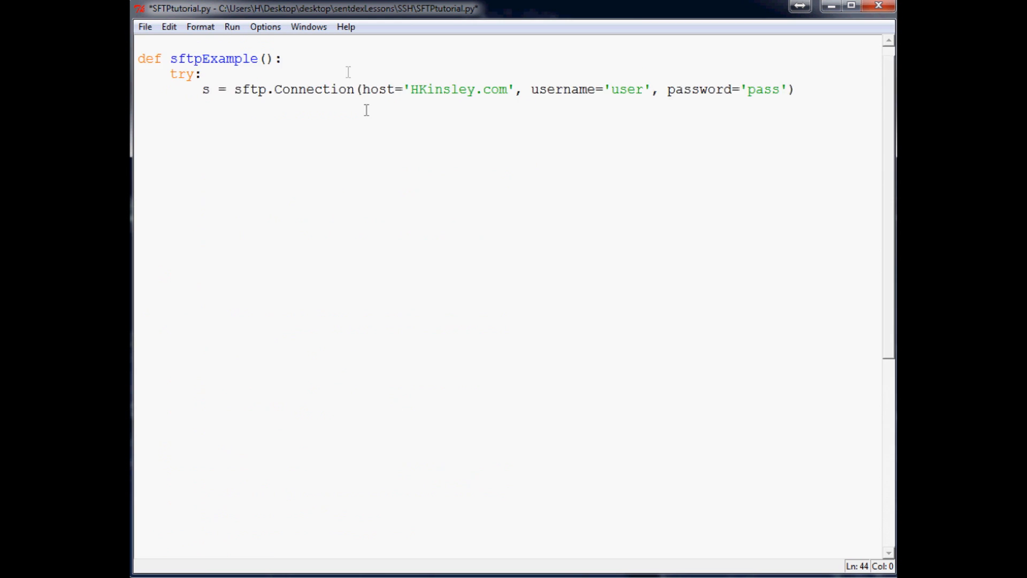
- Scroll down through the file before running the module
scroll("down", 3)
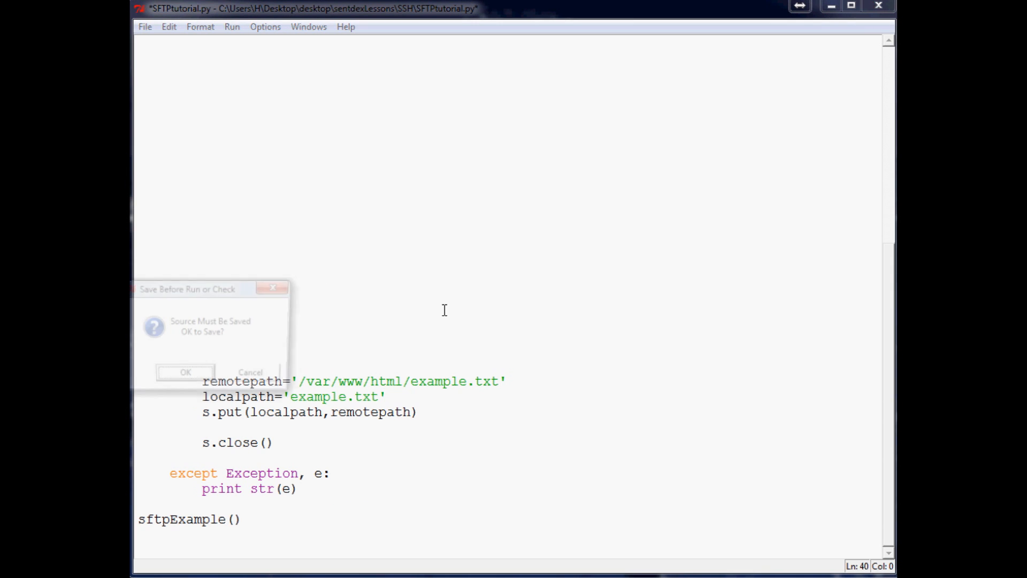
- Confirm the 'Save Before Run or Check' prompt so SFTPtutorial.py is saved and runs
left_click(186, 372)
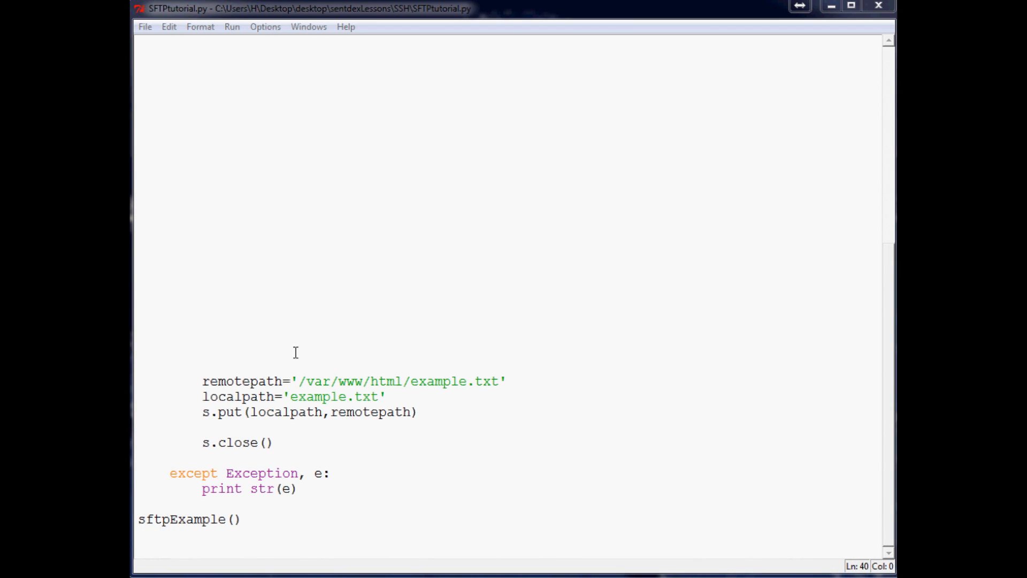
mouse_move(307, 108)
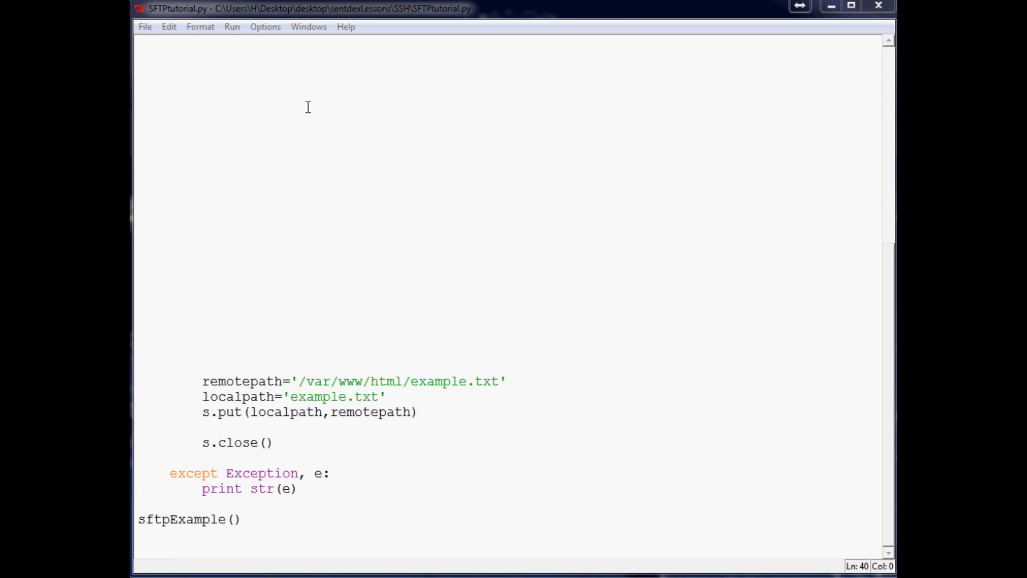
mouse_move(311, 99)
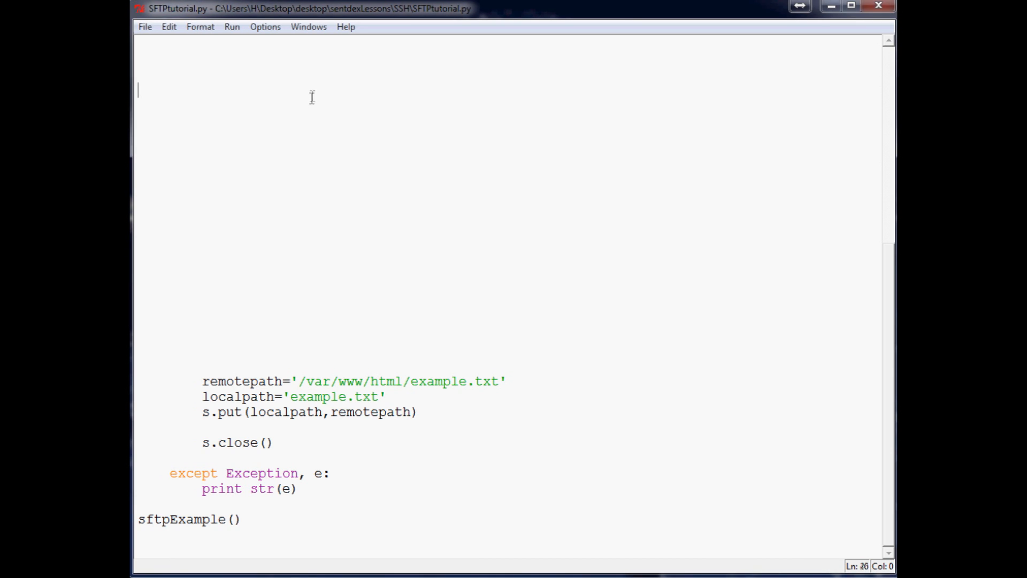
- Start a triple-quoted comment block and note 'BadAuthentication' as the first entry
type("'''")
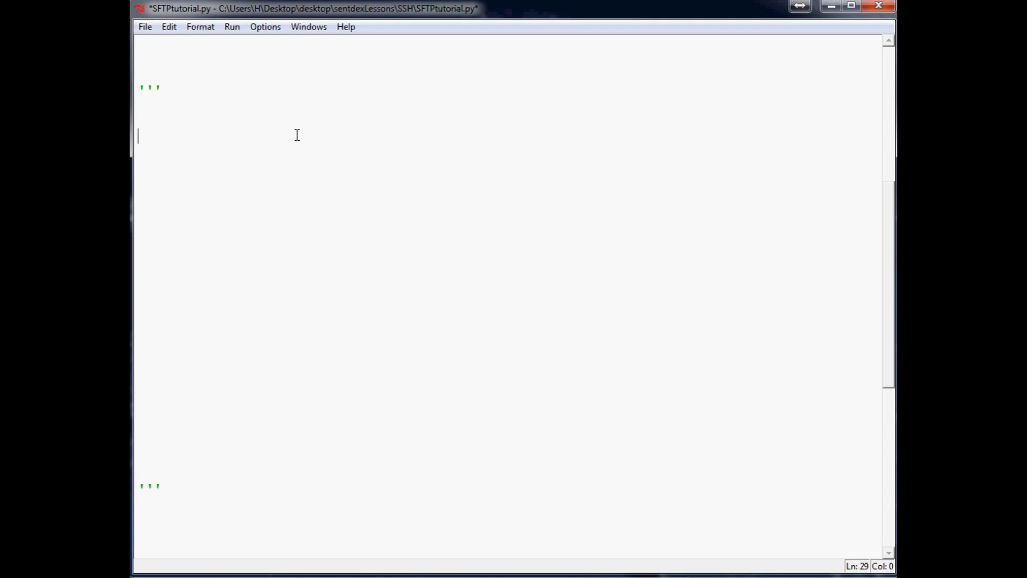
type("BadAut")
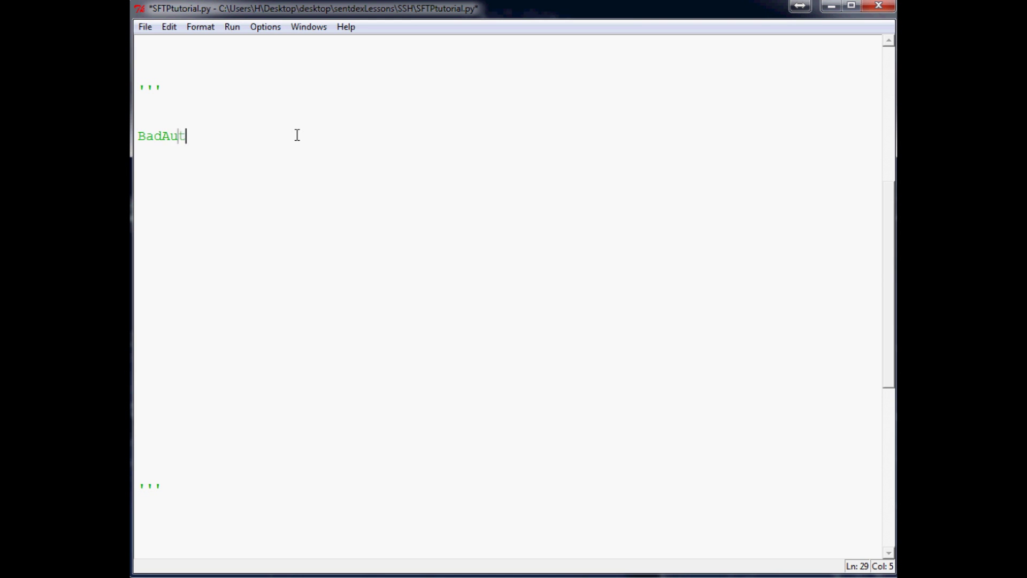
type("hentication")
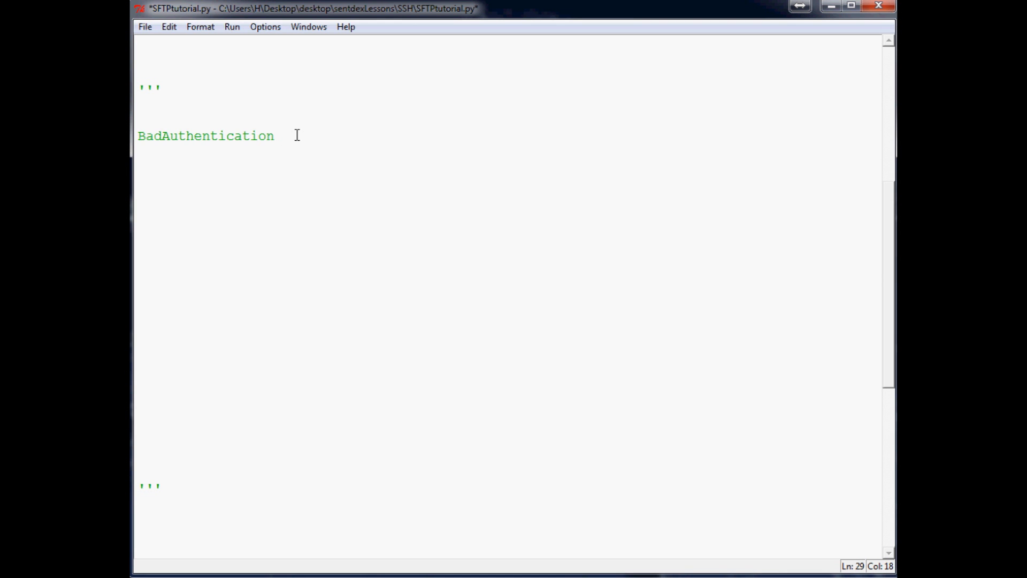
- Place the cursor after 'BadAuthentication' and start a fresh line beneath it
left_click(296, 135)
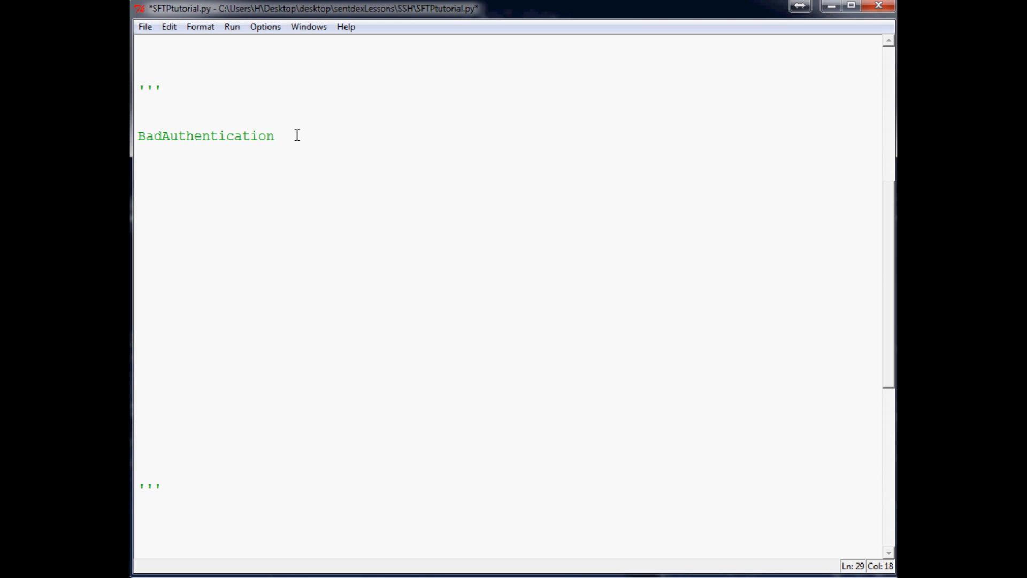
left_click(296, 136)
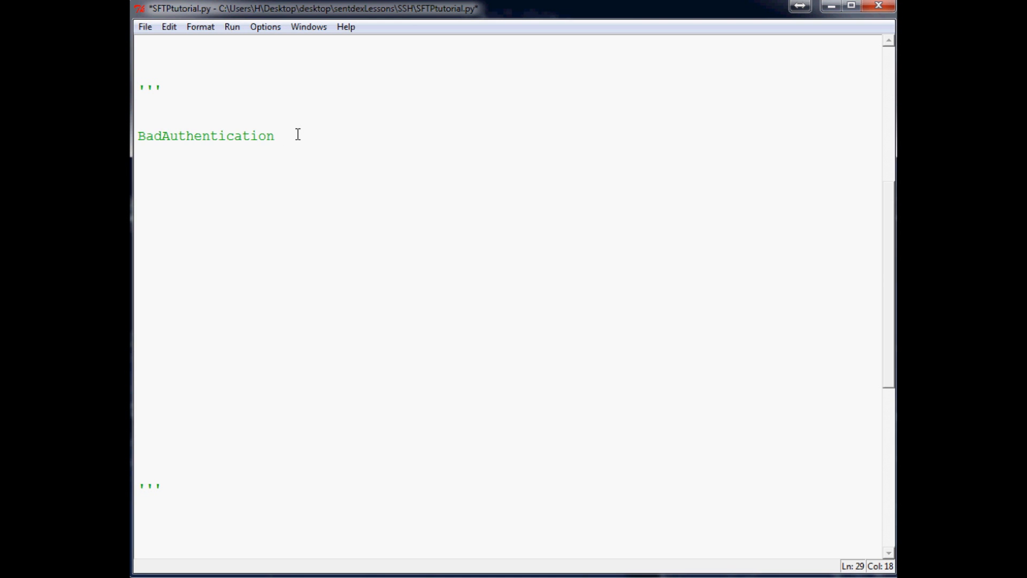
left_click(295, 135)
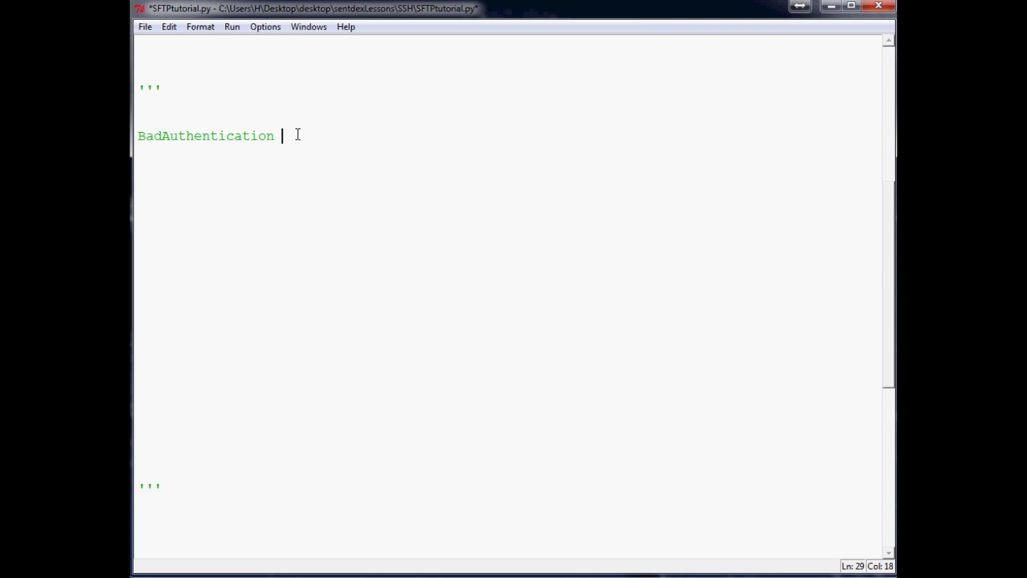
mouse_move(266, 65)
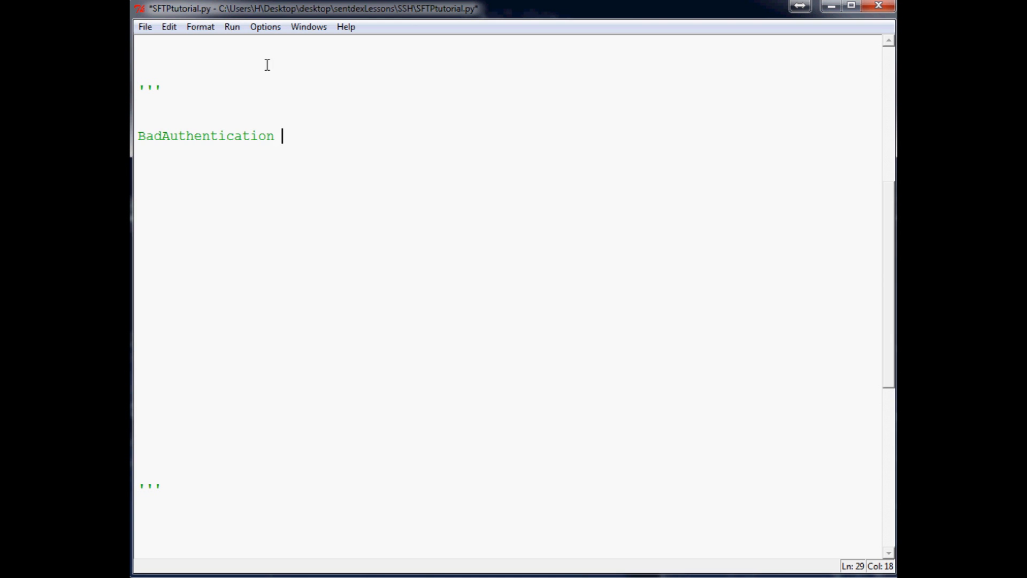
mouse_move(262, 94)
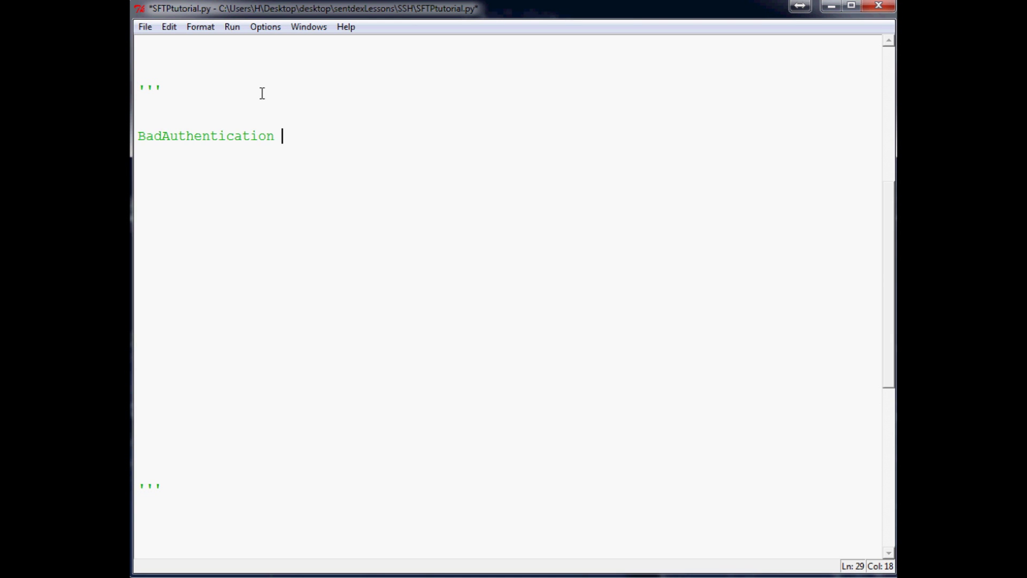
mouse_move(327, 148)
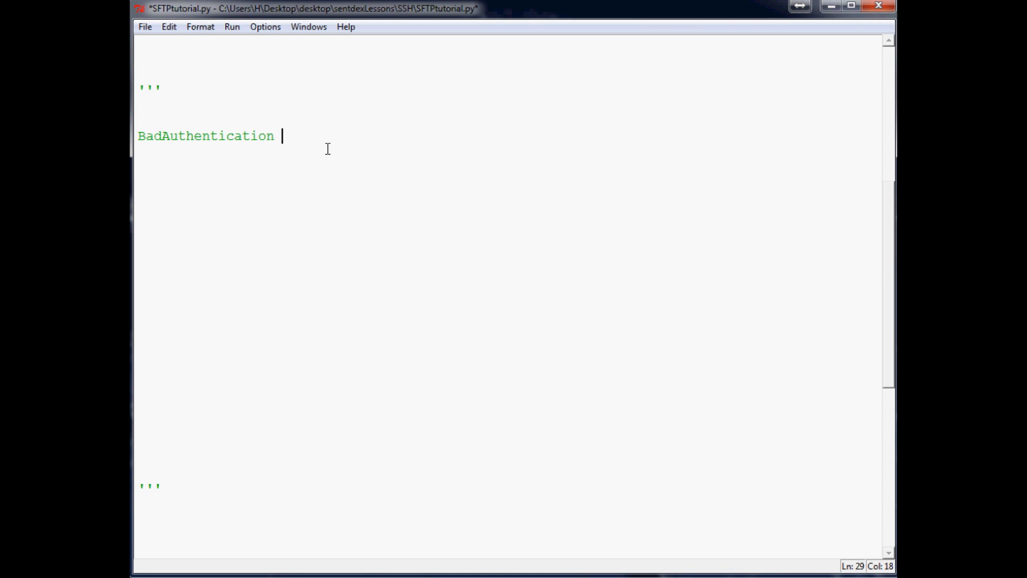
key("Enter")
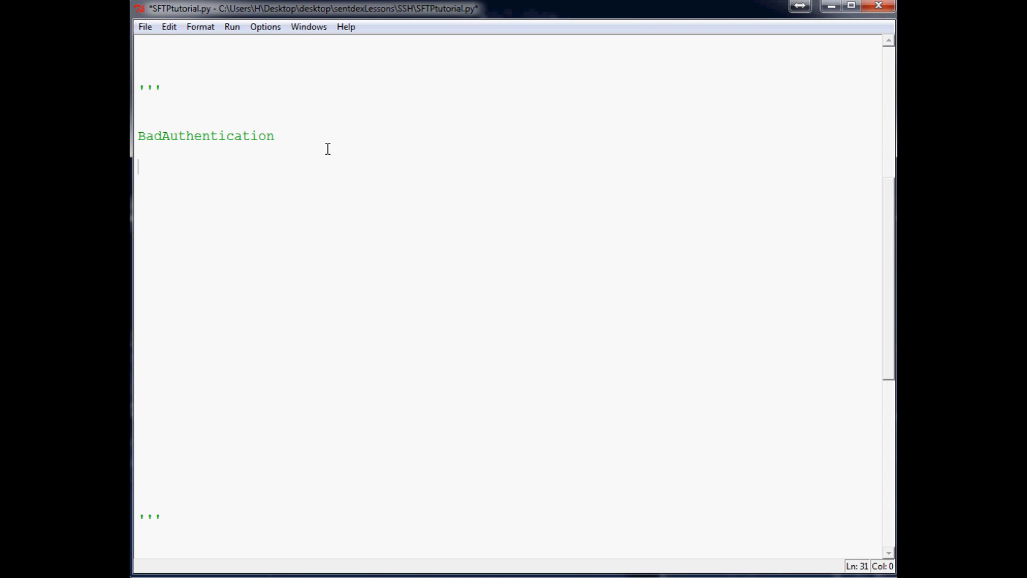
- Note the command 'sudo nano /etc/ssh/sshd_config' and start a new line below it
type("/etc/")
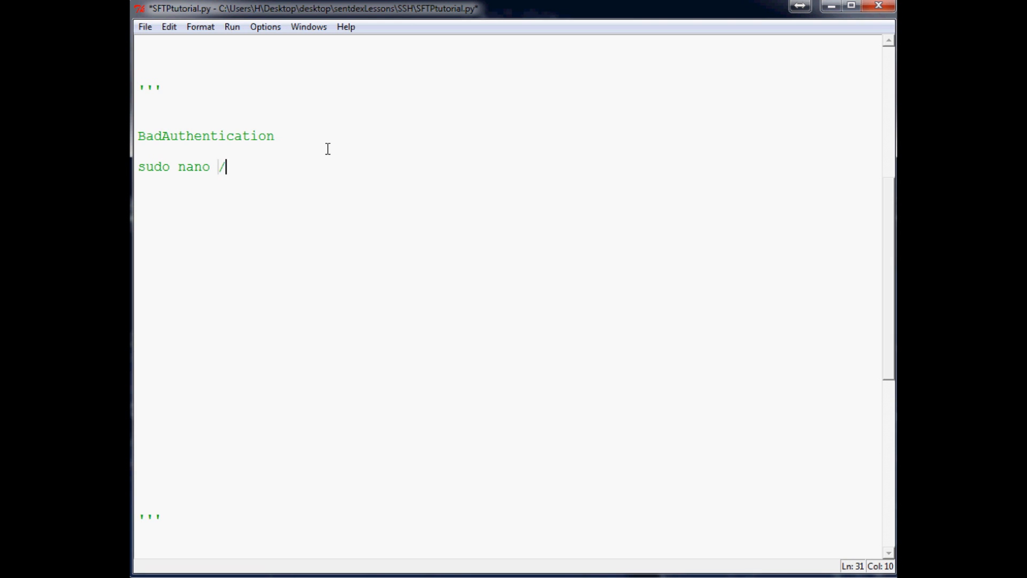
type("etc/ssh")
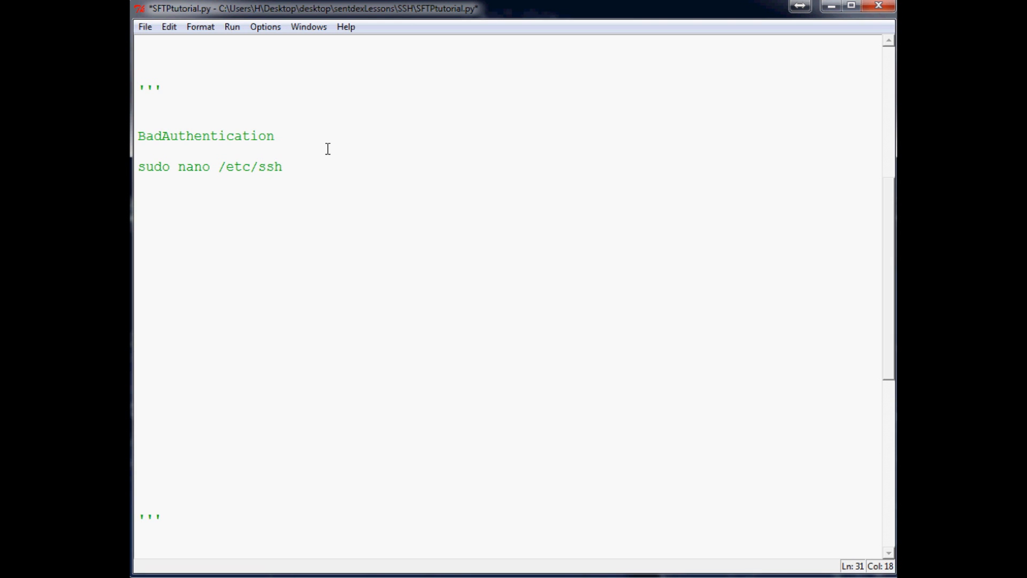
type("/sshd")
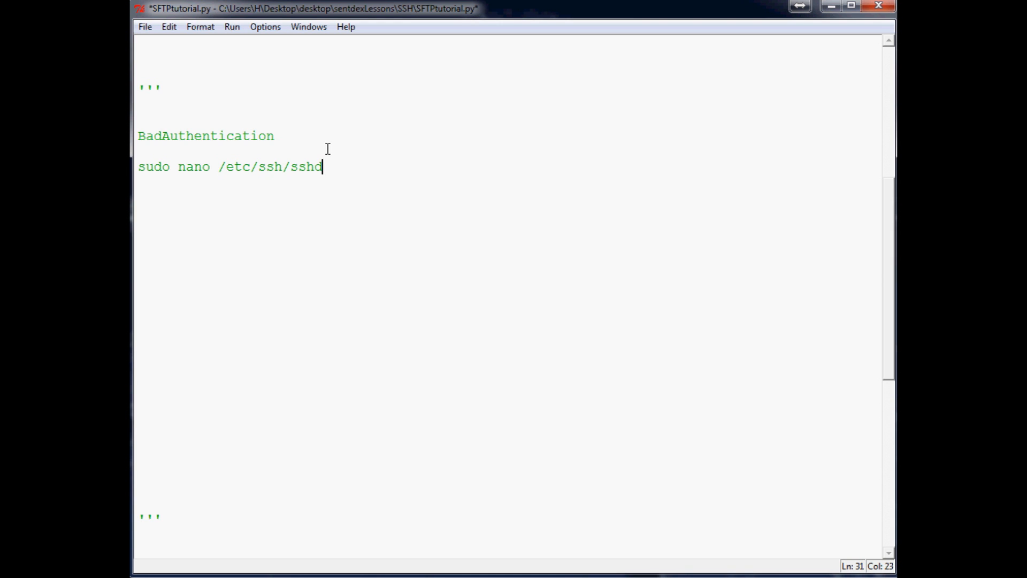
type("_config")
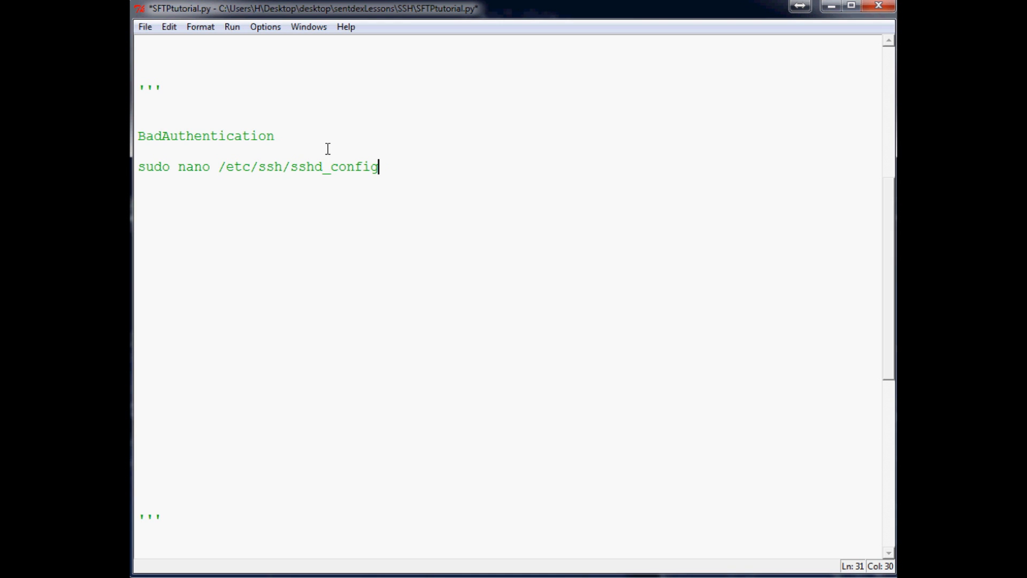
key("Enter")
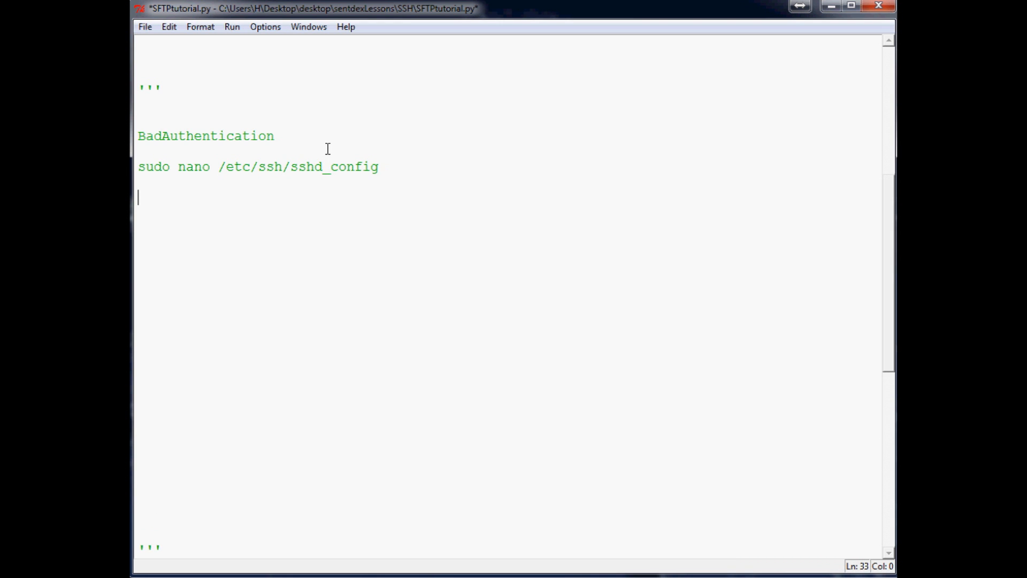
mouse_move(300, 240)
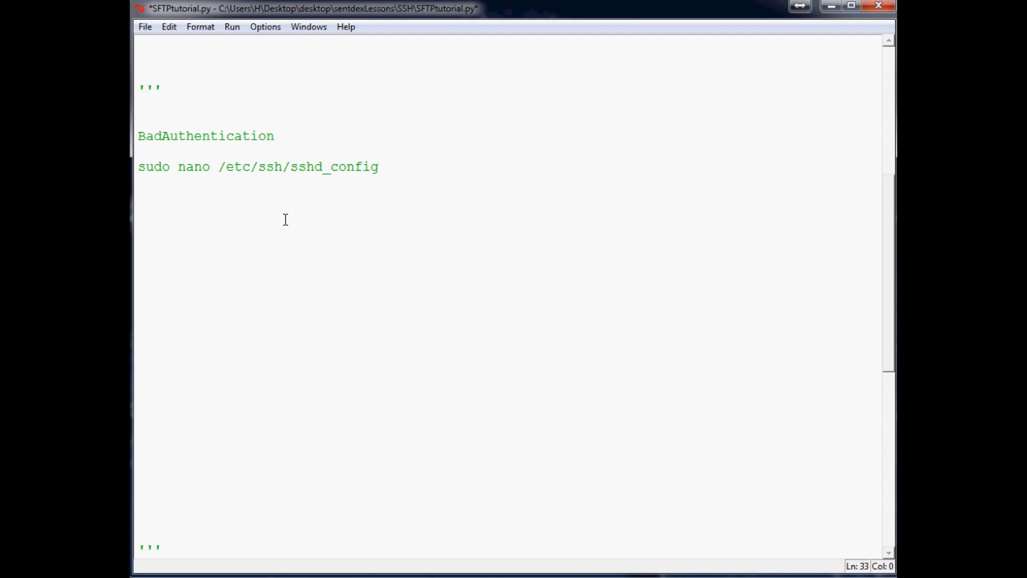
- Write 'PasswordAuthentication = yes' and adjust the leading '#' on that line
type("Passwor")
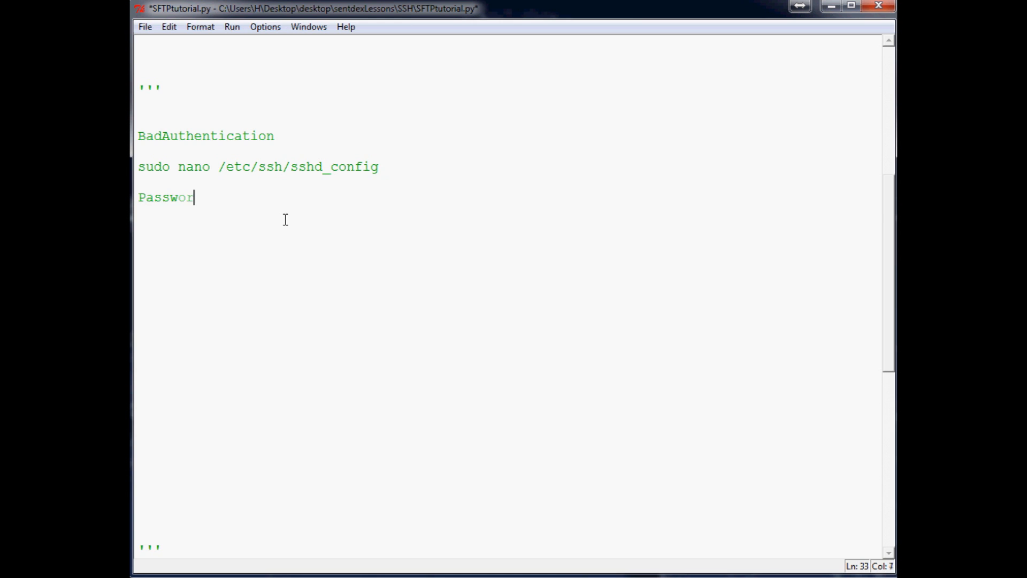
type("dAuthentication")
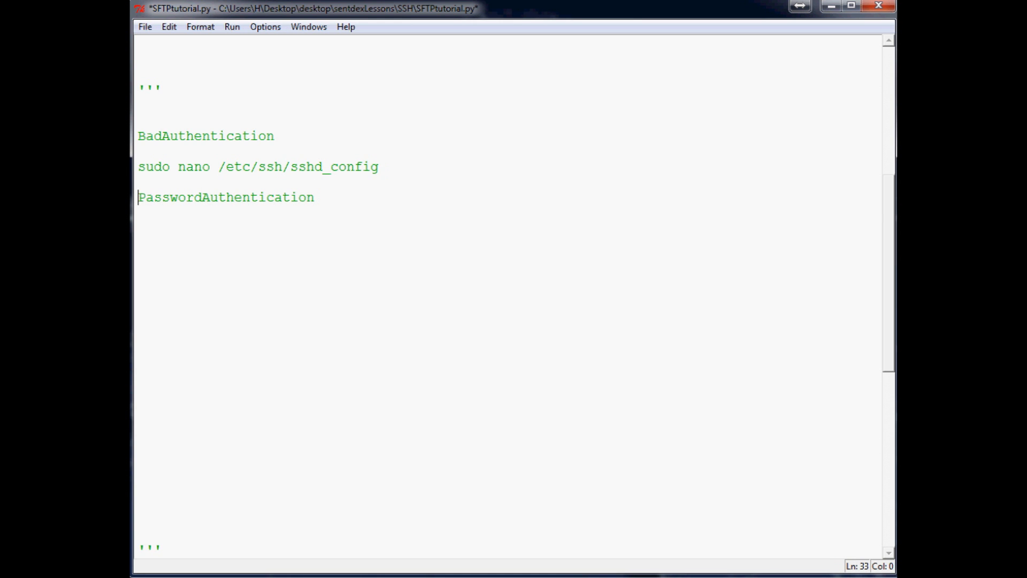
type("#")
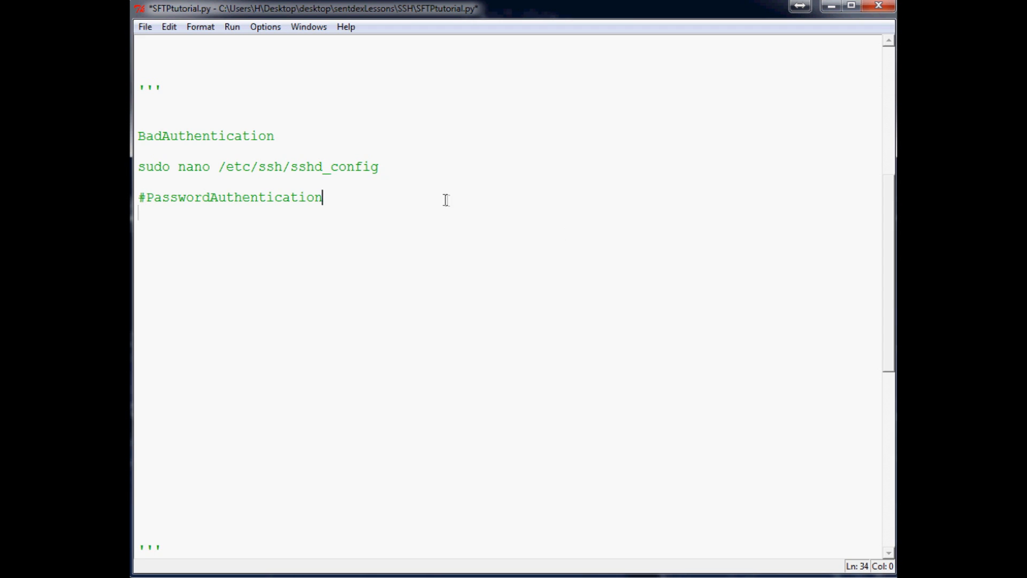
type("= yes")
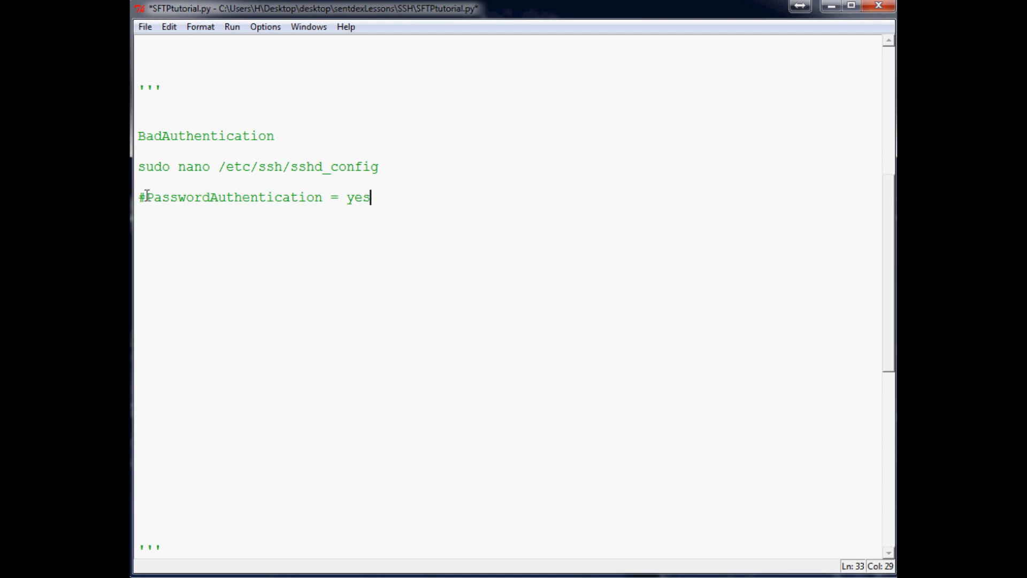
left_click_drag(144, 197, 370, 198)
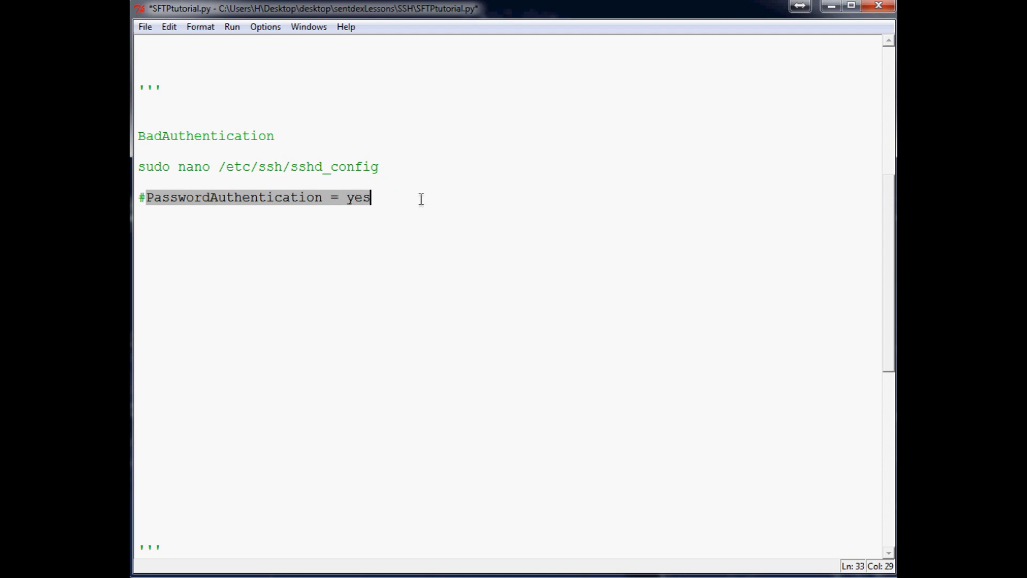
left_click(412, 202)
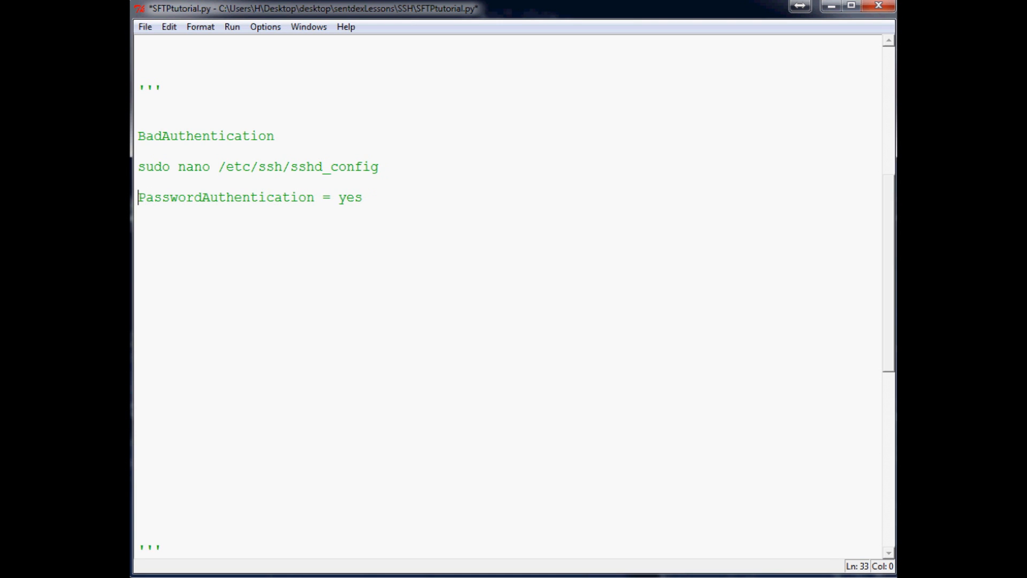
type("#")
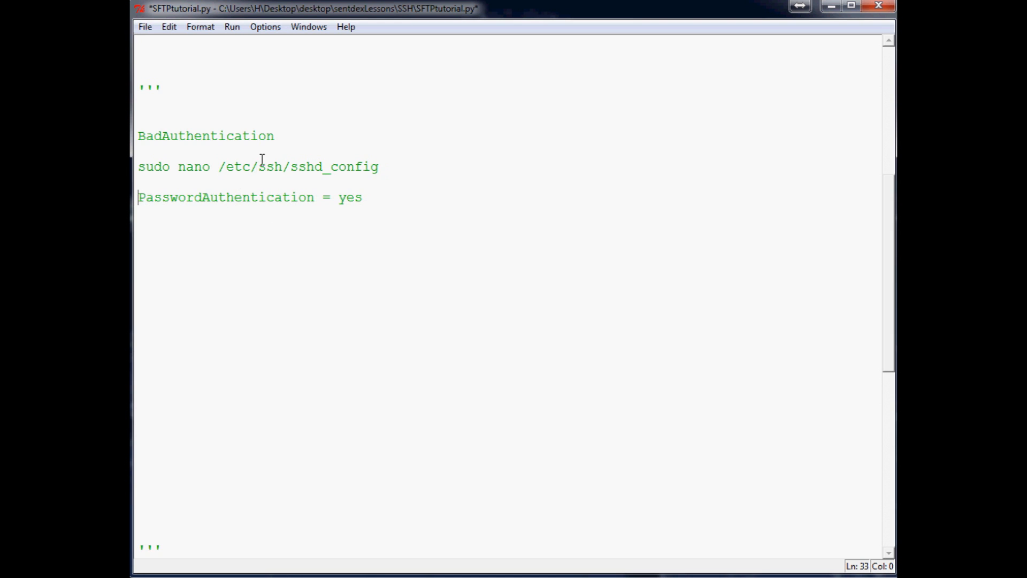
mouse_move(264, 114)
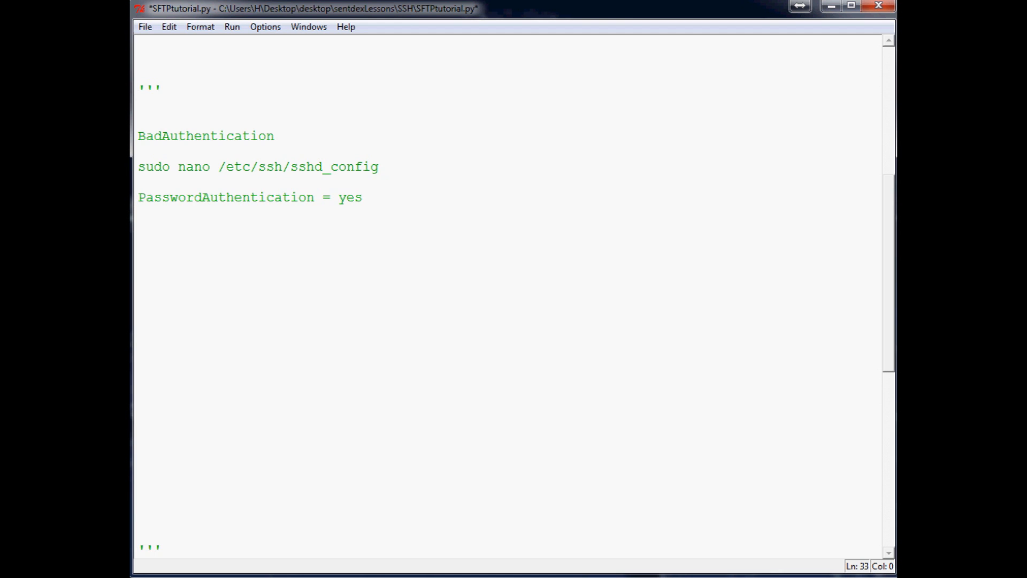
type("ssh")
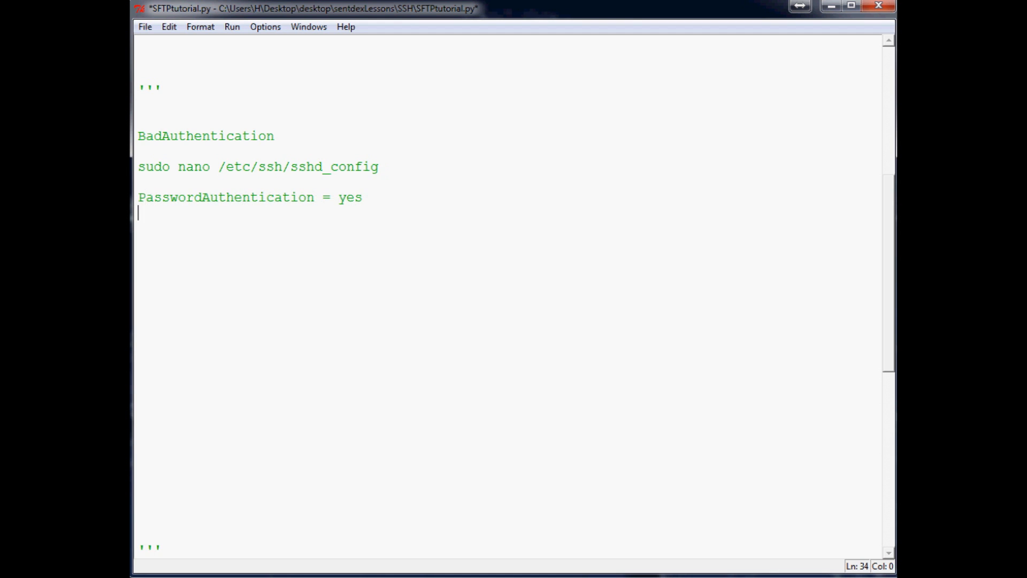
- Add an 'ssh-keygen' line after 'PasswordAuthentication = yes' in the notes
type("ssh")
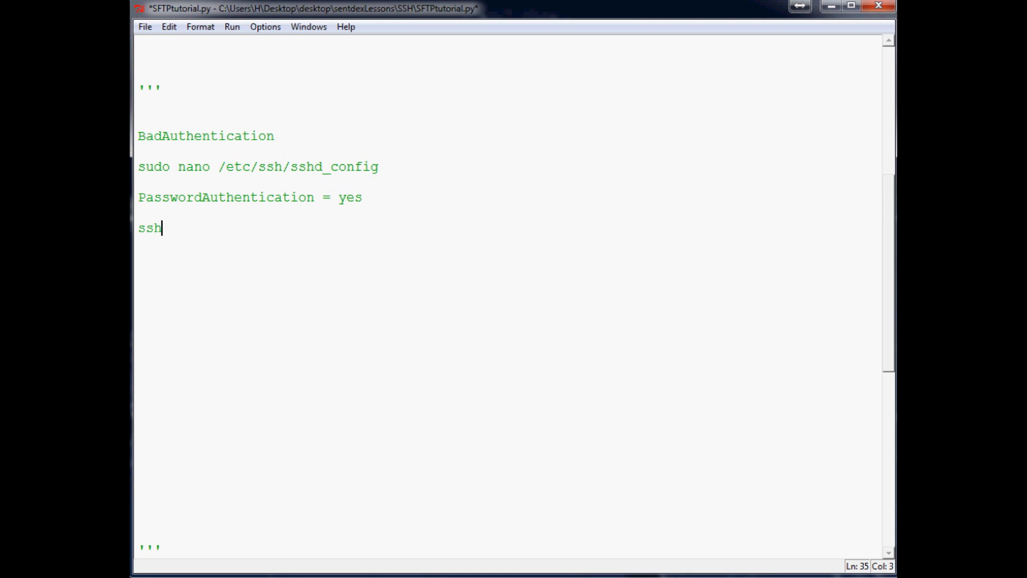
type("-keygen")
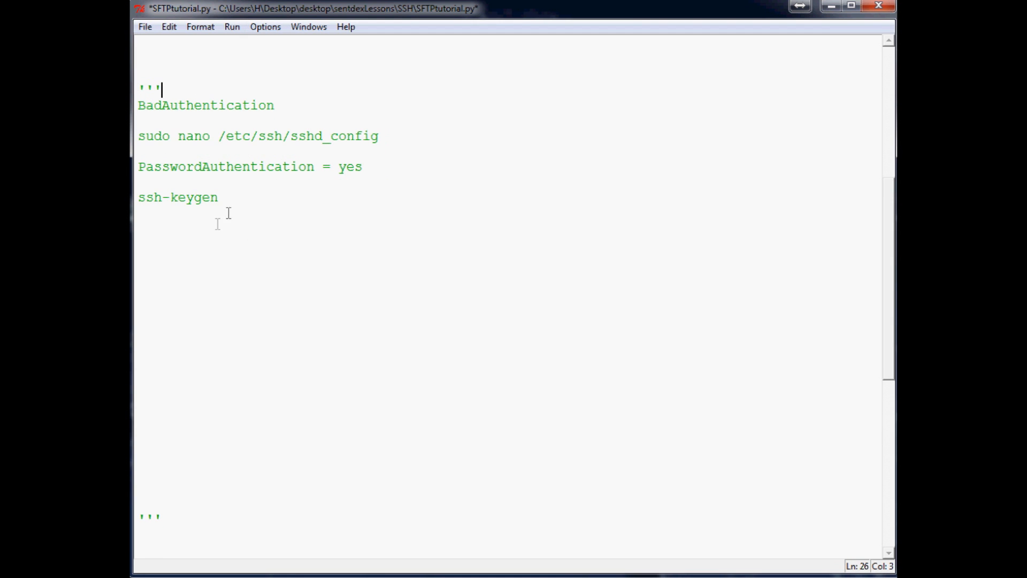
mouse_move(172, 197)
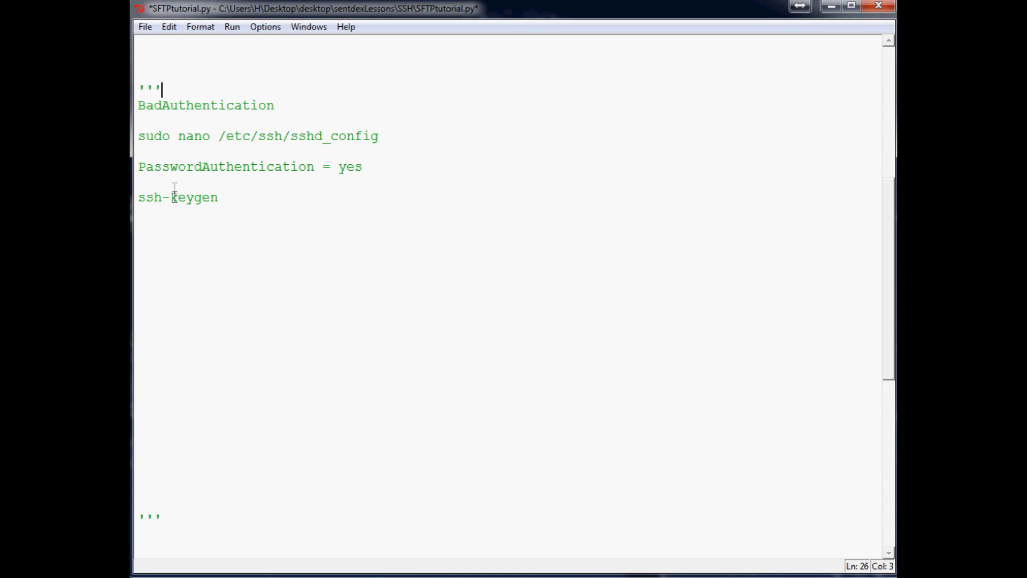